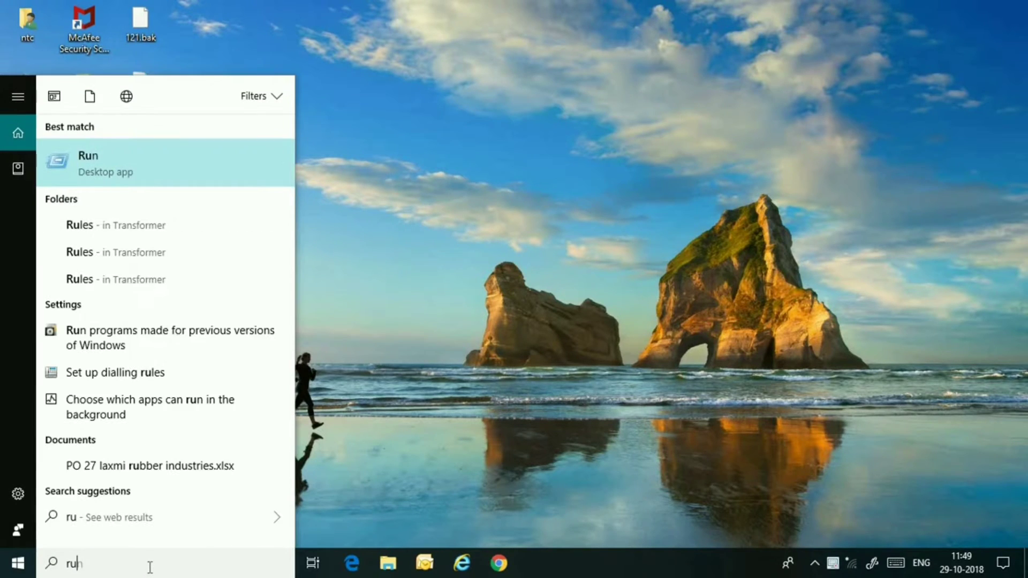
Step: Launch the Run app from Start search and enter %TEMP% as the command
text(n)
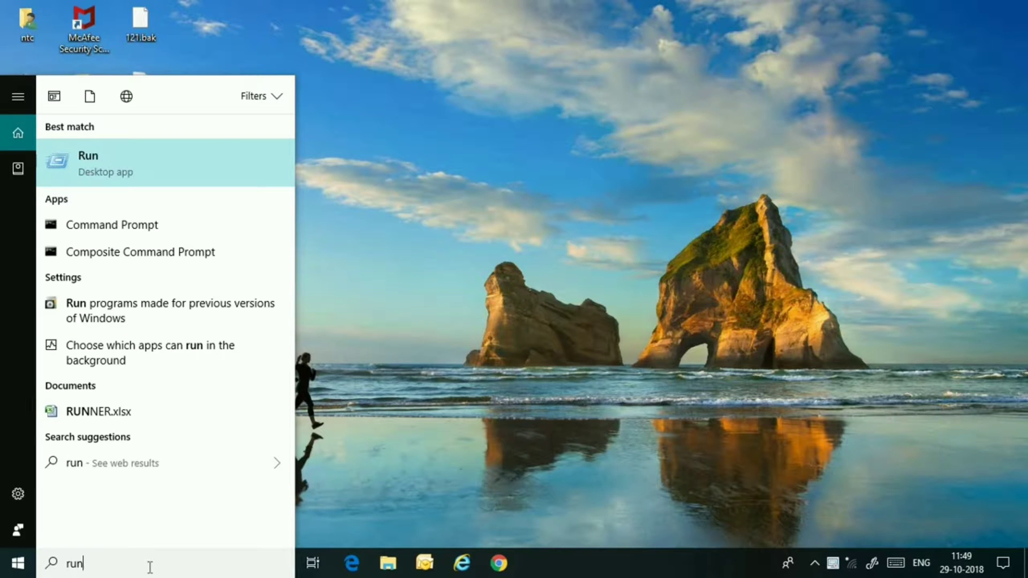
click(88, 155)
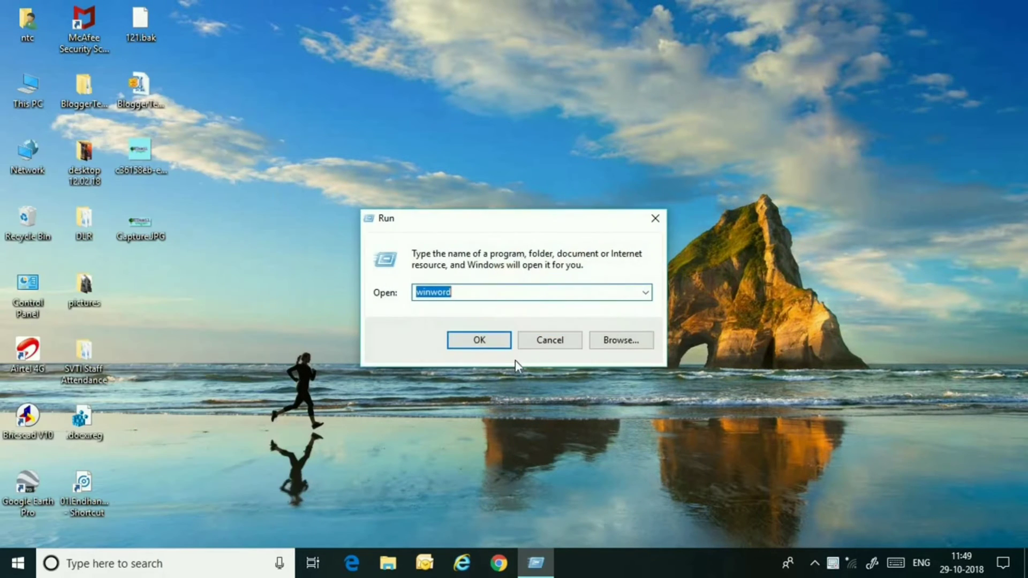
text(%te)
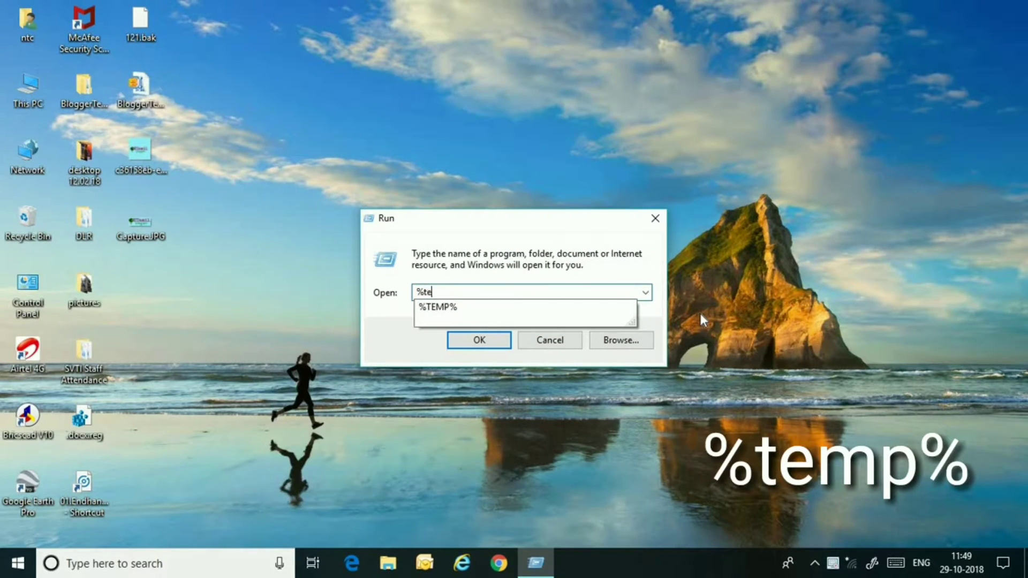
text(mp)
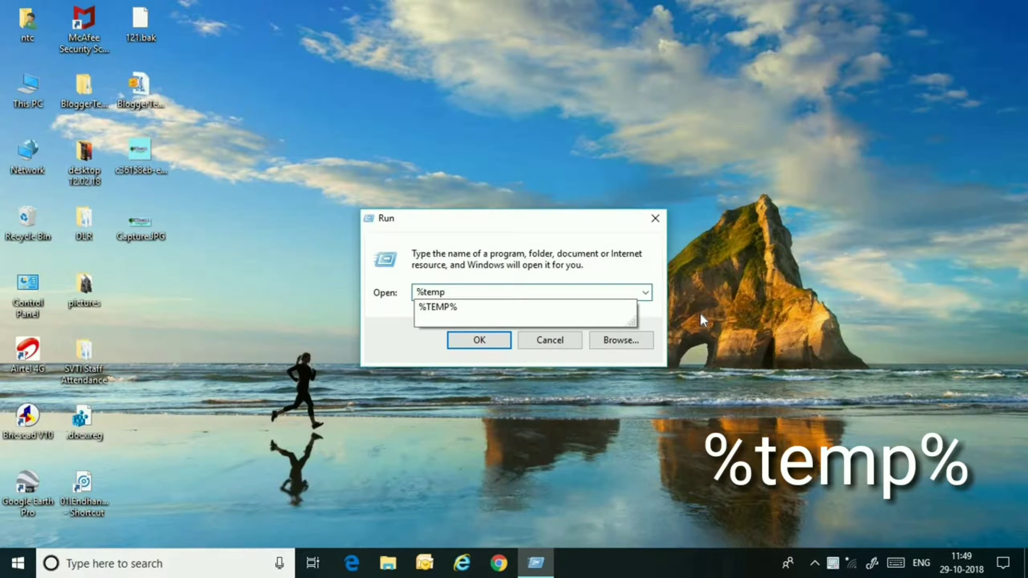
click(436, 307)
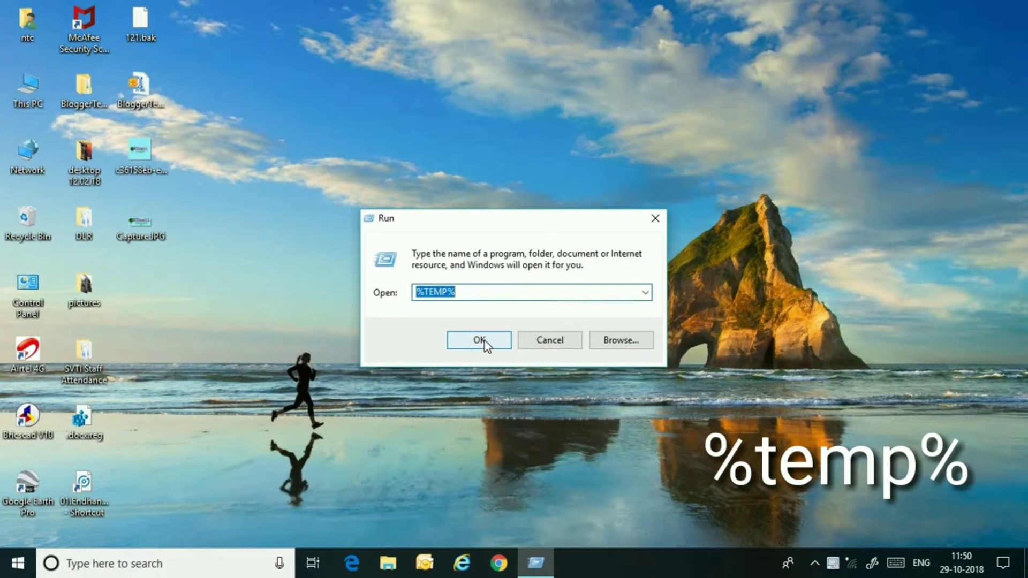
Step: Open the user's Temp folder and delete all 61 temporary items
click(478, 341)
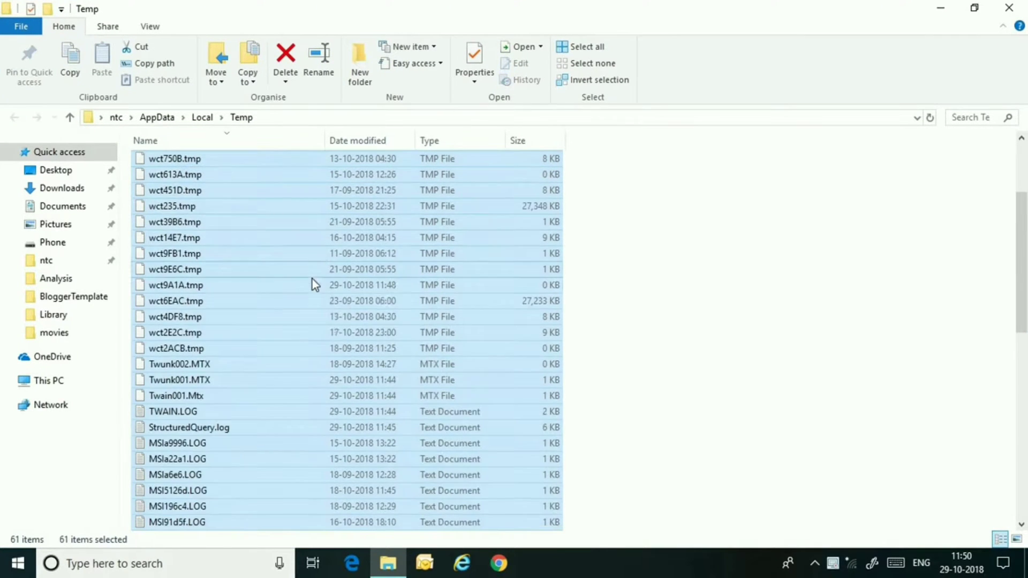
scroll(up, 3)
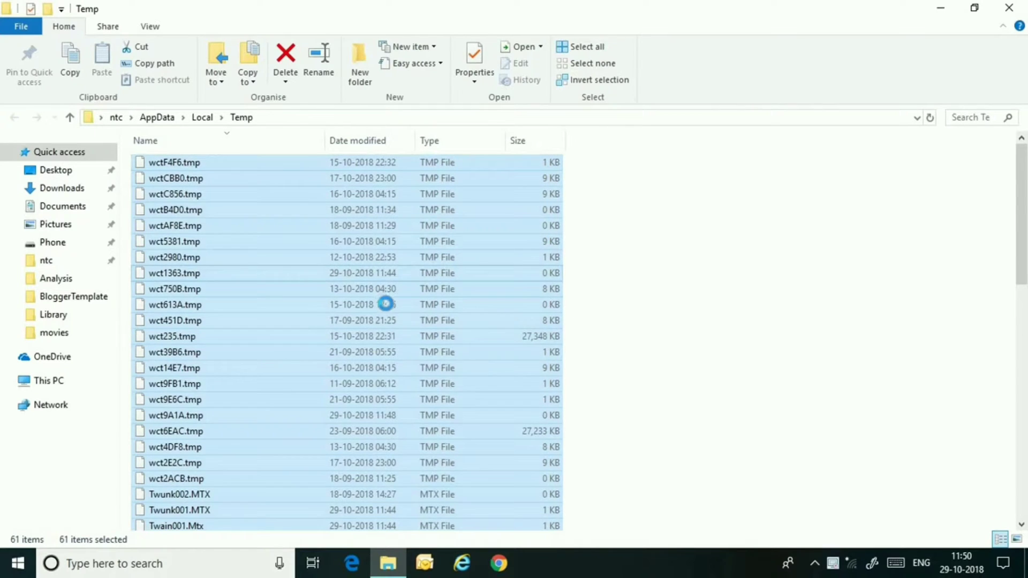
right_click(386, 303)
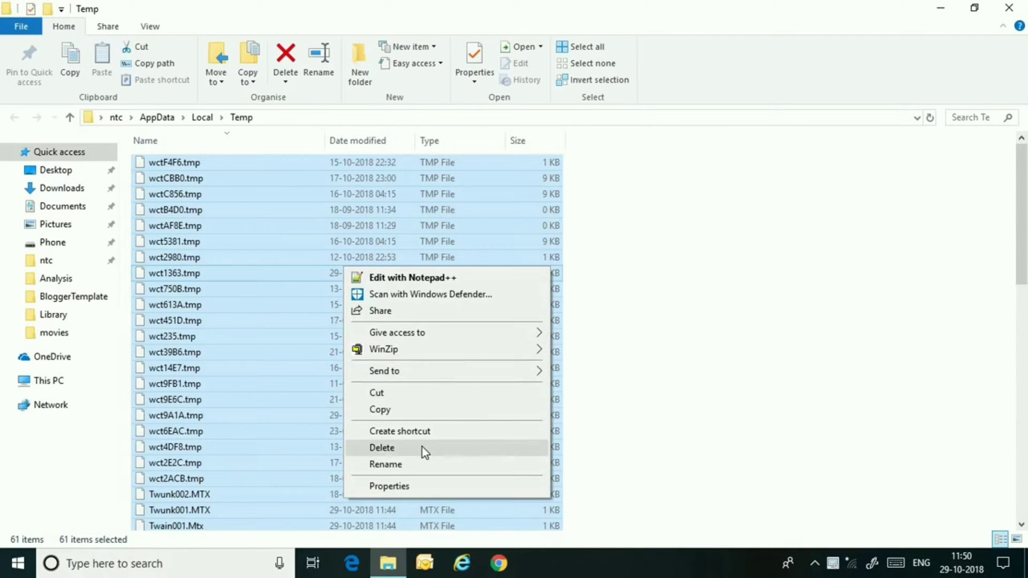
click(382, 448)
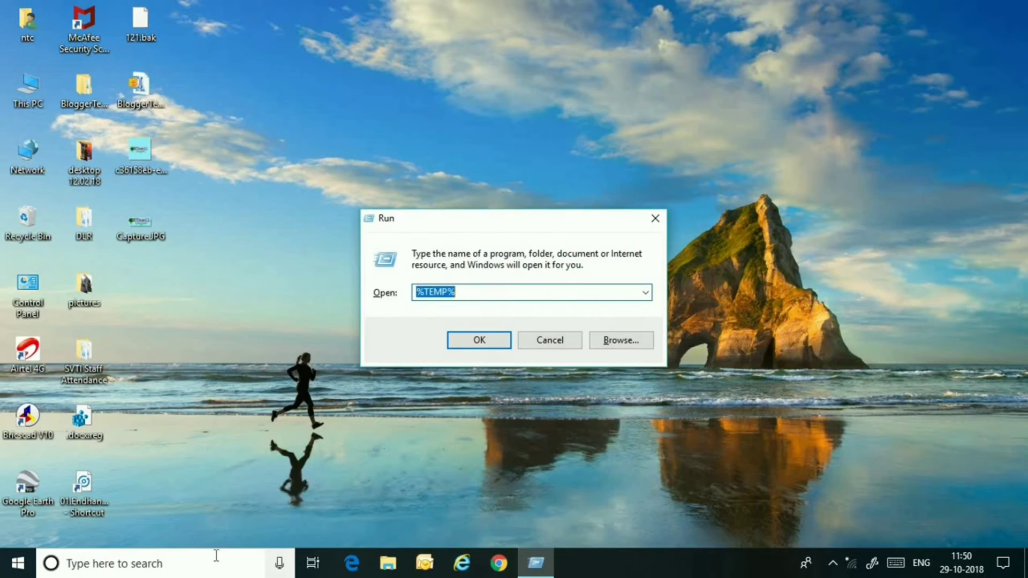
Step: Open the Windows Temp folder with admin permission and delete its 16 items
text(tem)
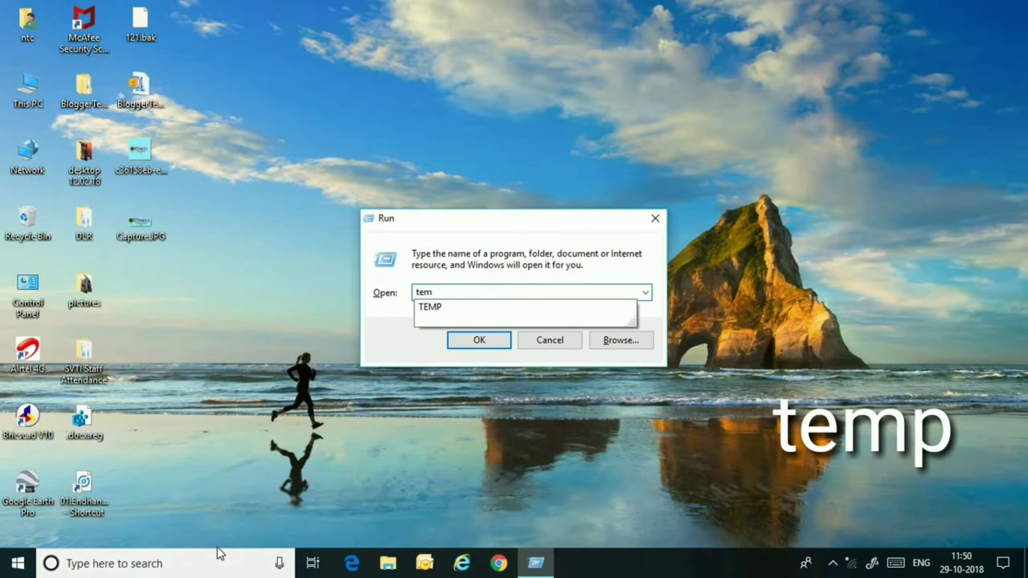
click(478, 341)
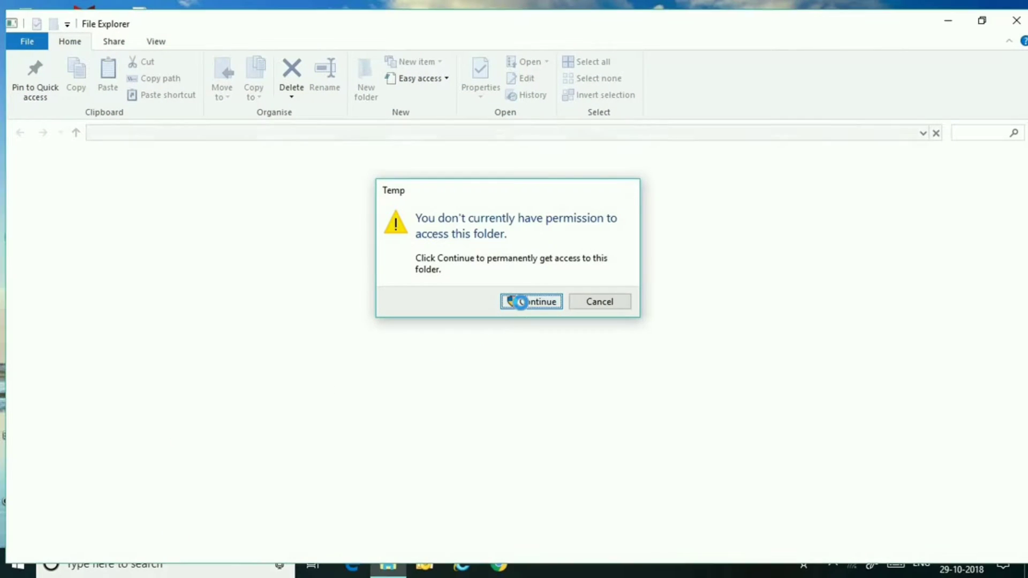
click(531, 302)
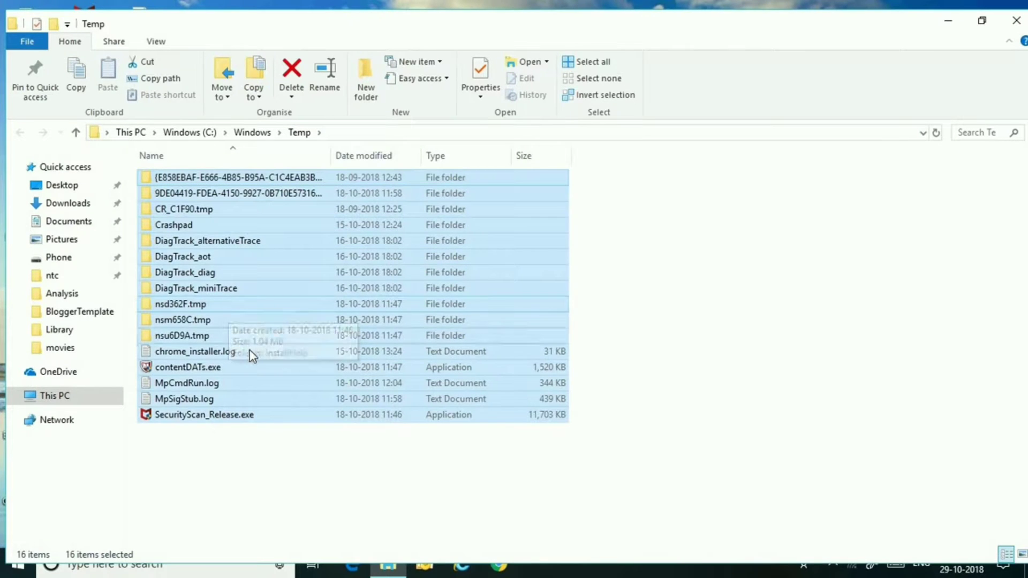
mouse_move(312, 274)
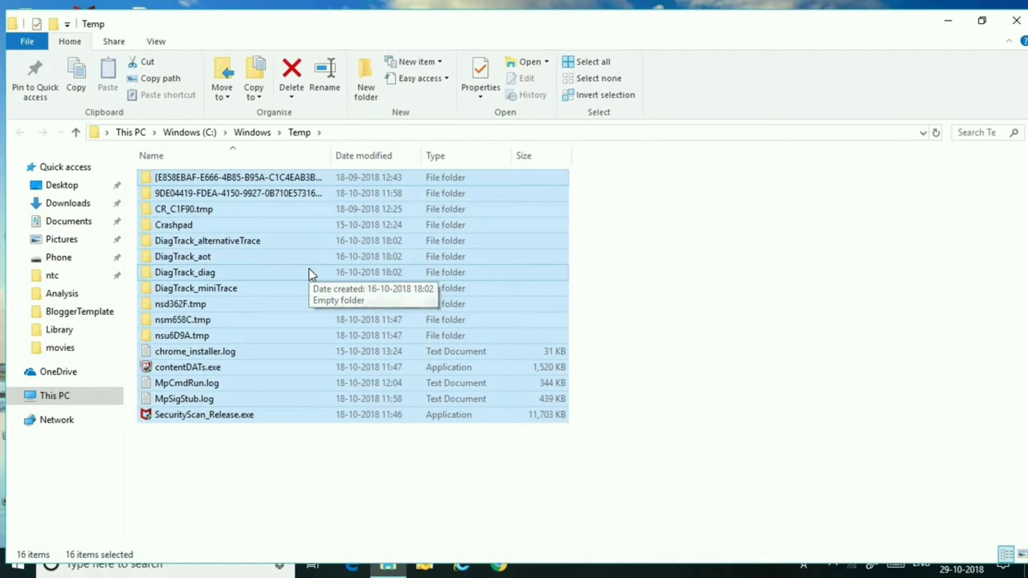
click(290, 73)
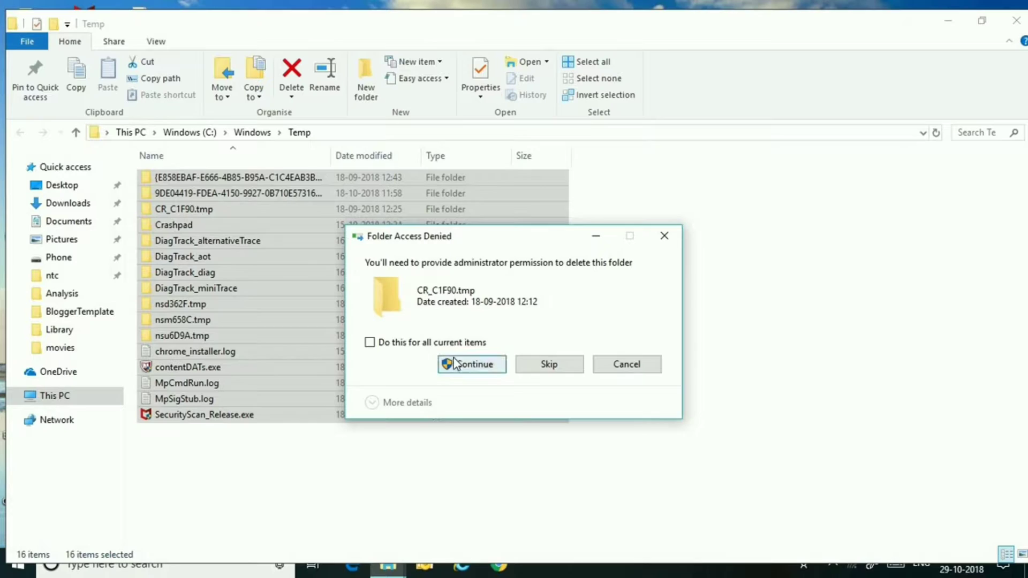
click(471, 364)
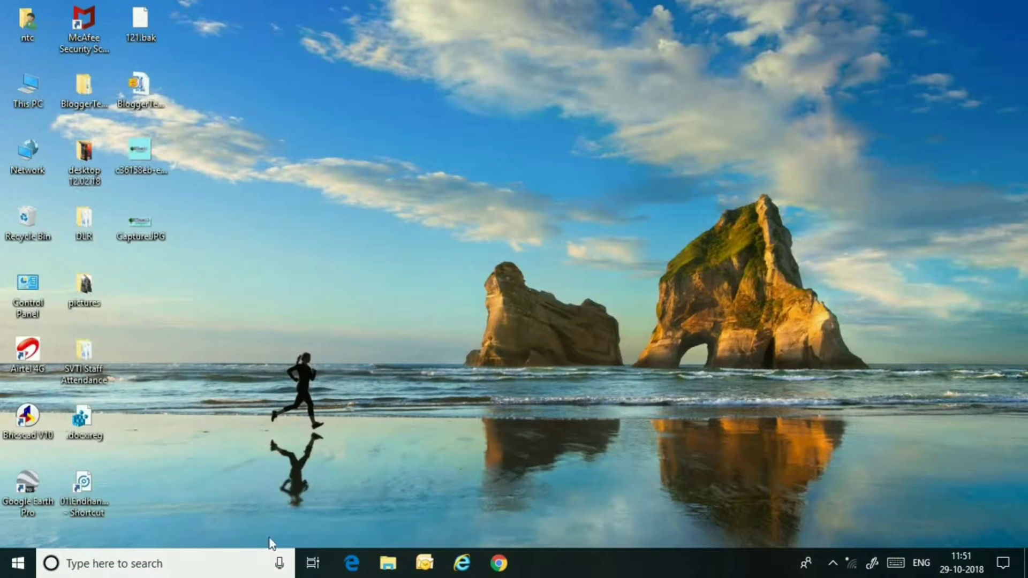
Step: Run 'prefetch', grant folder access, and delete all 372 Prefetch items
click(280, 563)
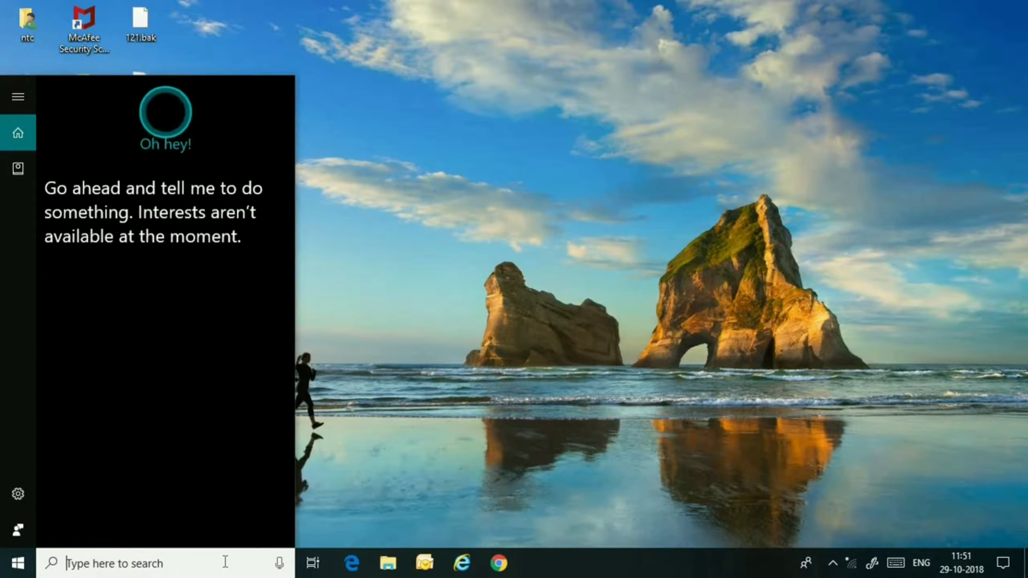
text(run)
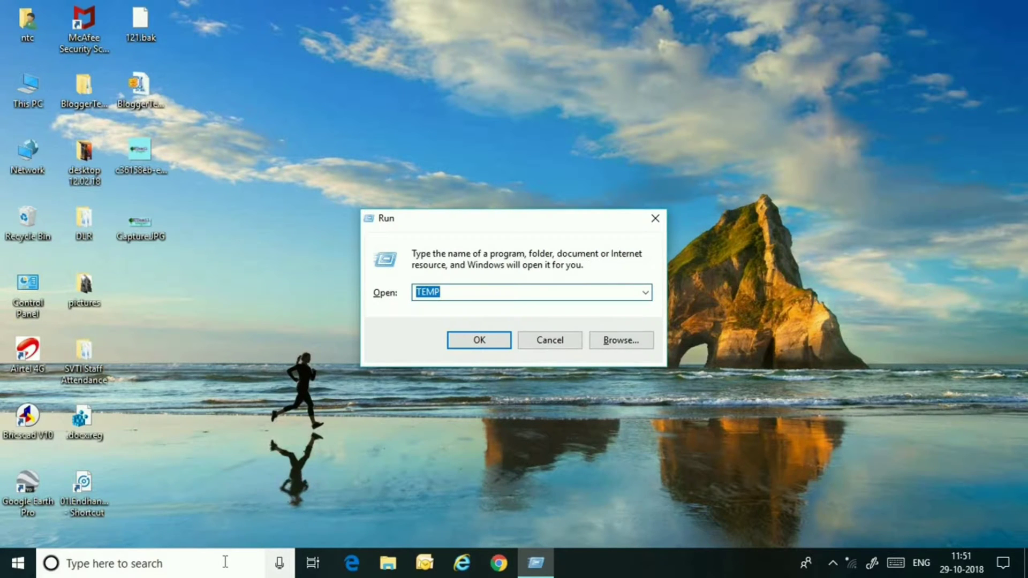
text(p)
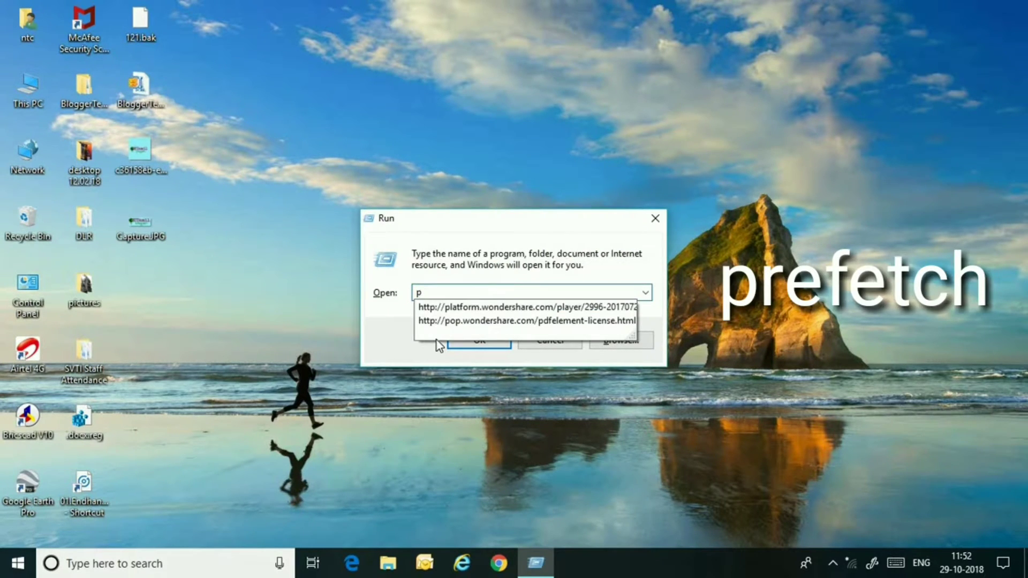
text(refetch)
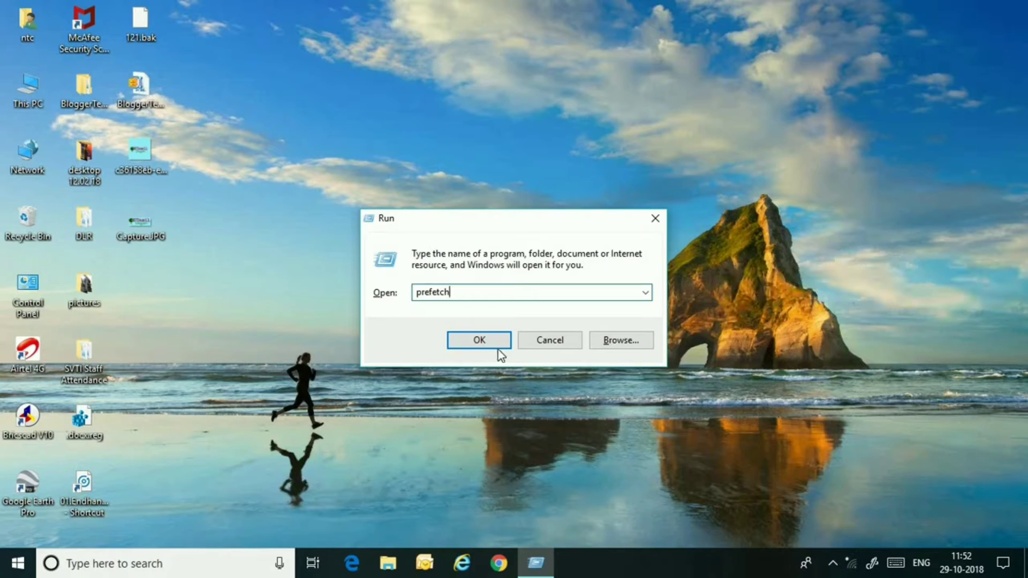
click(479, 340)
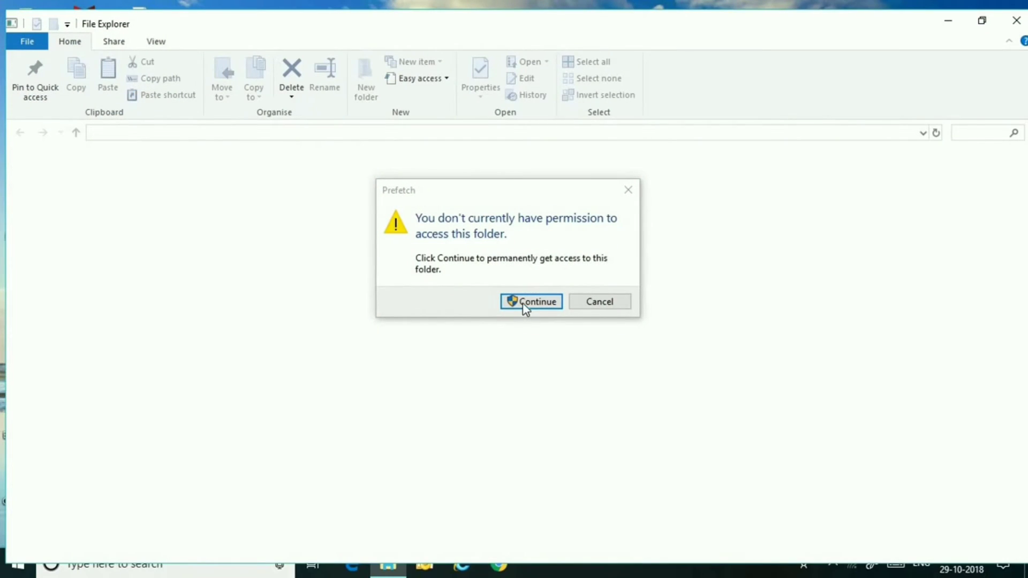
click(531, 301)
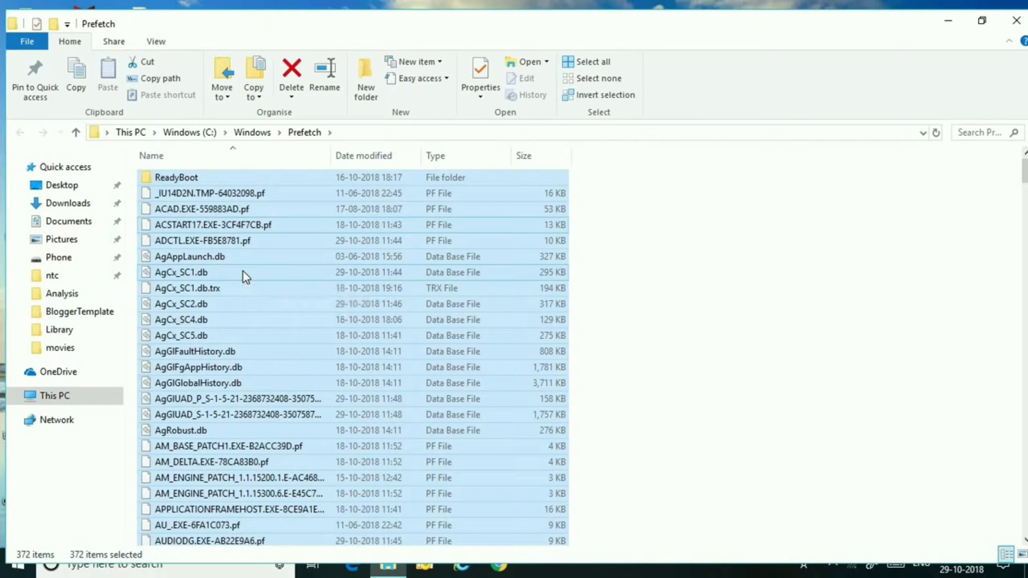
click(290, 72)
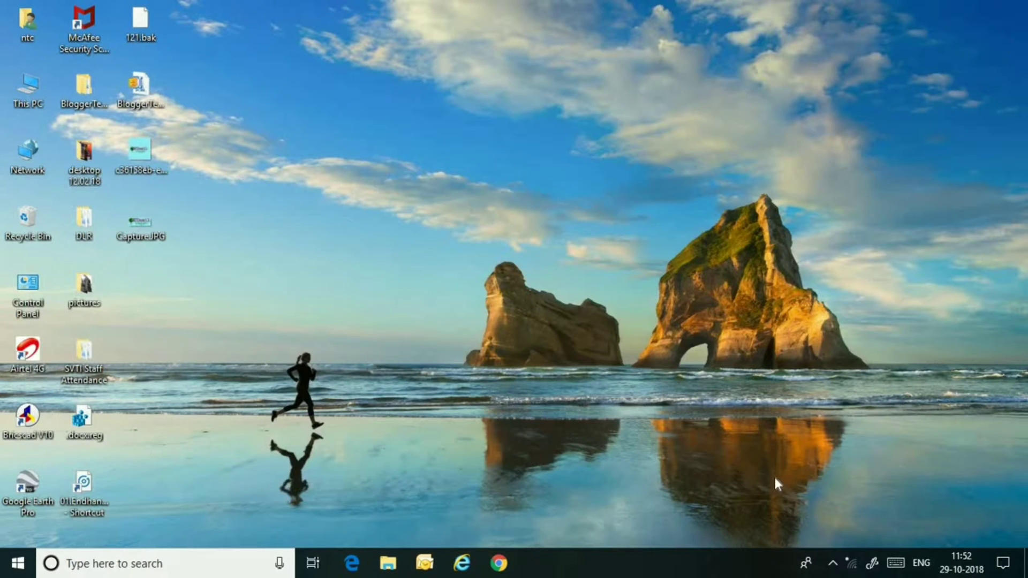
mouse_move(295, 277)
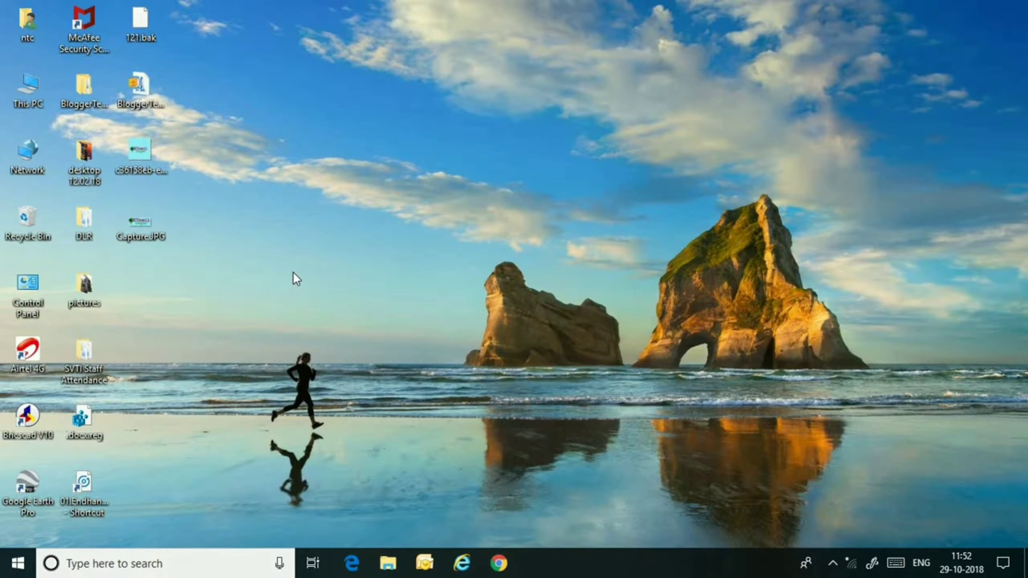
Step: Open This PC full screen and show Windows (C:) properties, 46.9 GB free
click(27, 88)
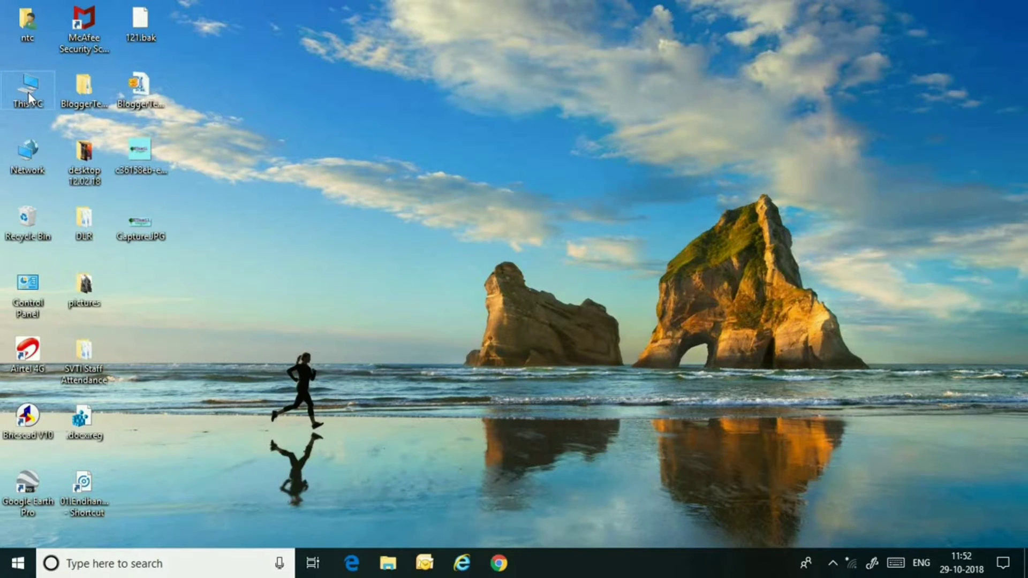
double_click(27, 91)
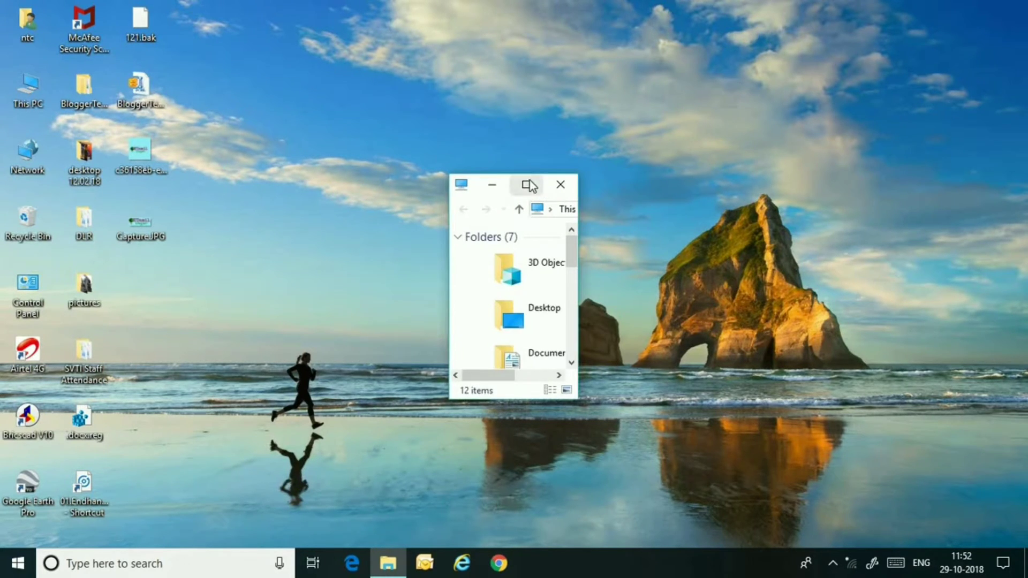
click(528, 184)
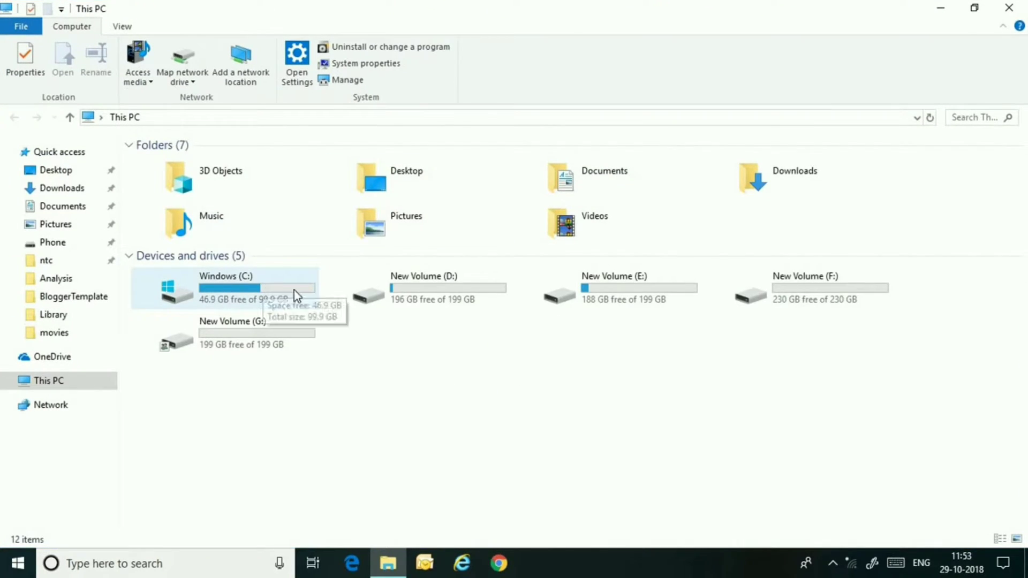
right_click(237, 288)
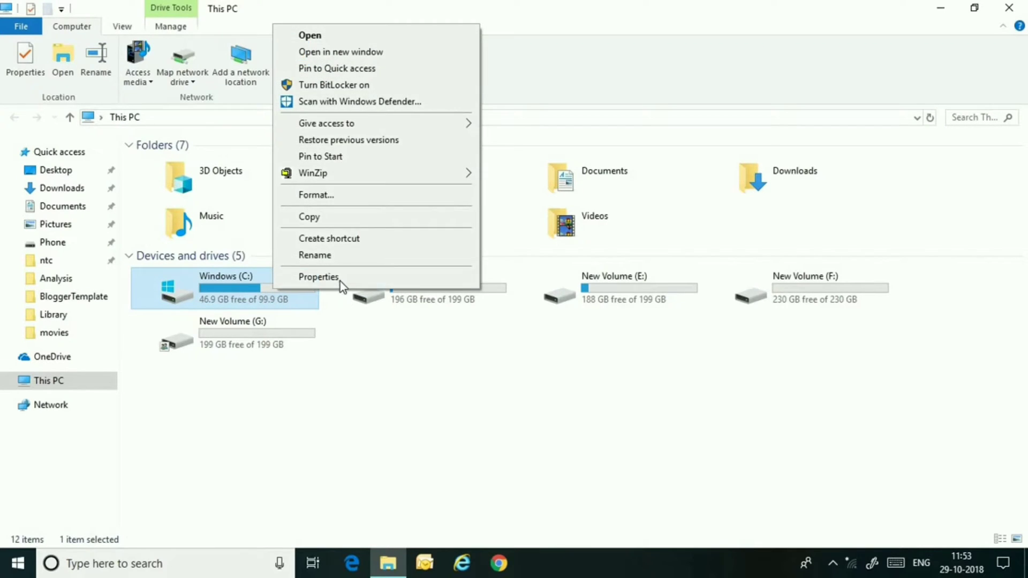
click(319, 276)
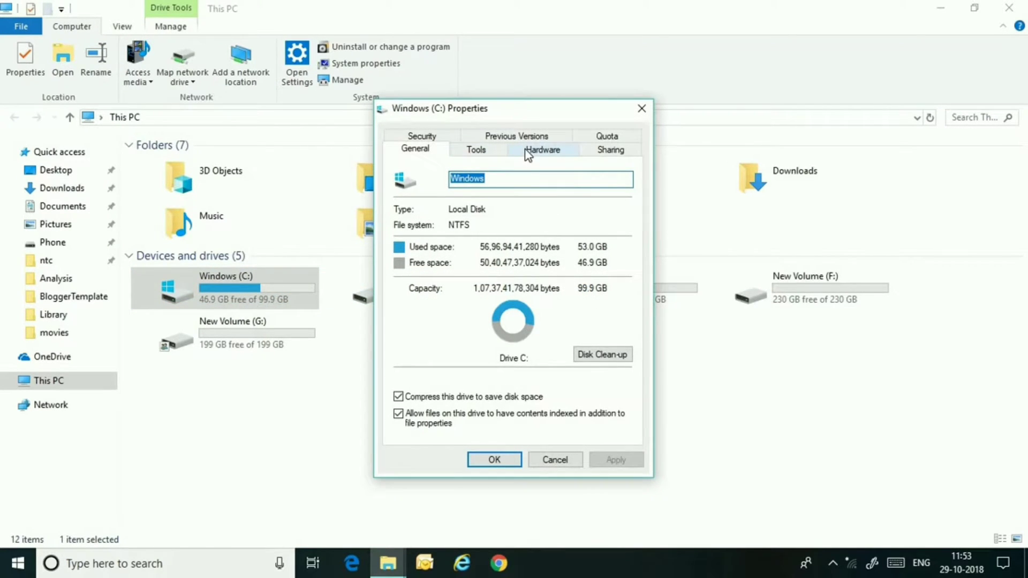
mouse_move(594, 361)
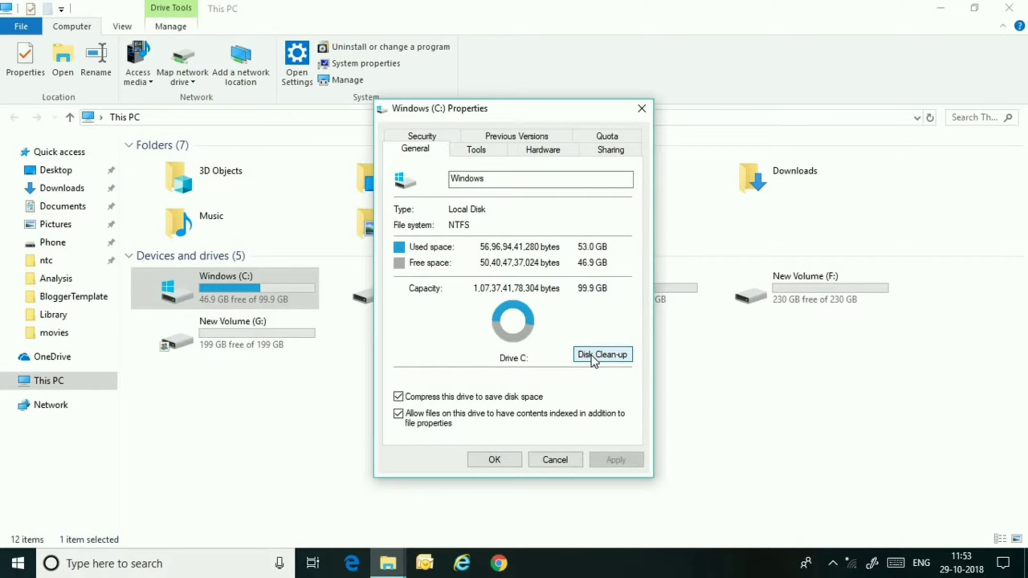
Step: Delete C:'s unnecessary files in Disk Clean-up, skip the protected folder, close Properties
click(602, 354)
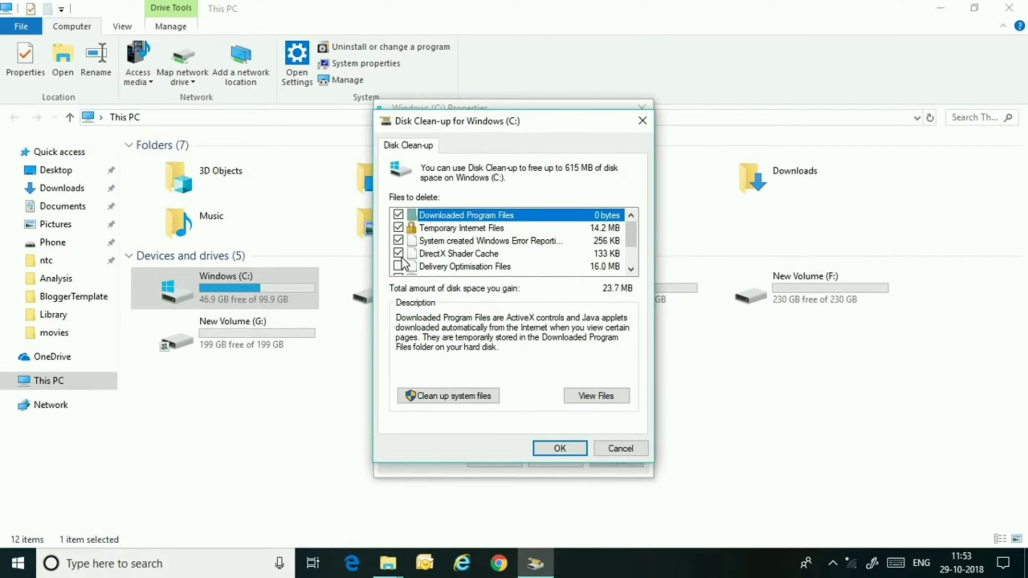
scroll(down, 3)
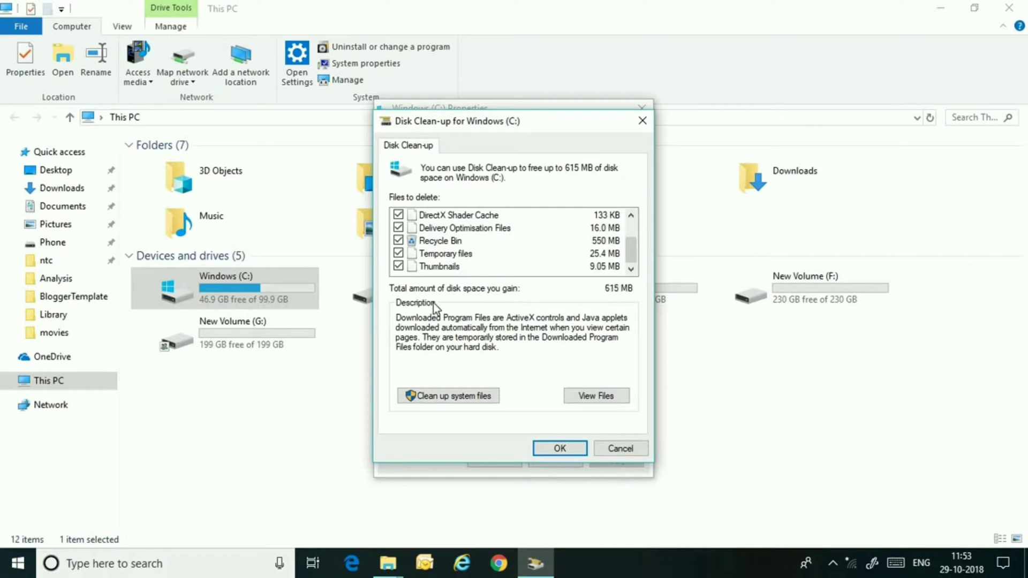
click(558, 448)
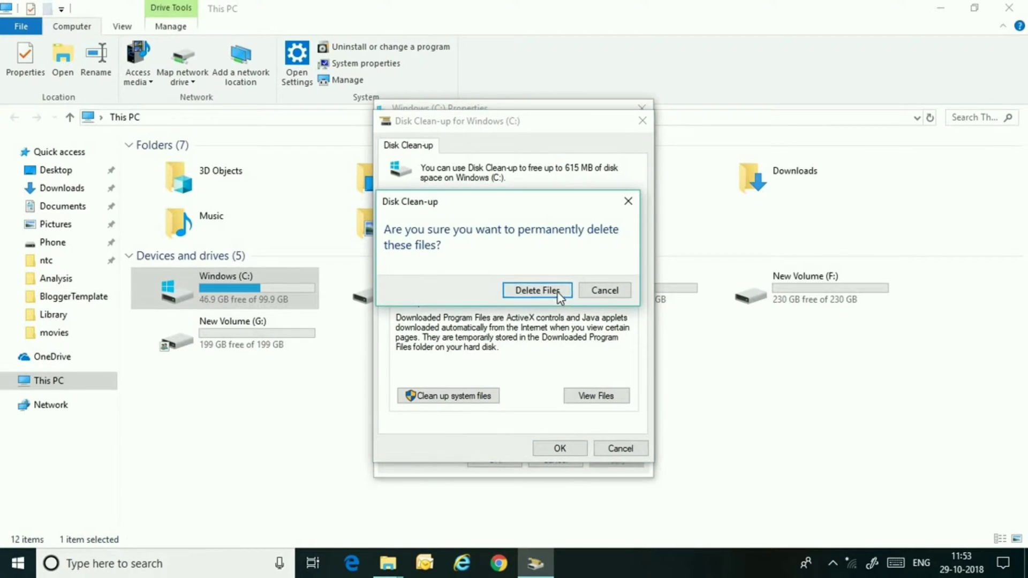
click(537, 290)
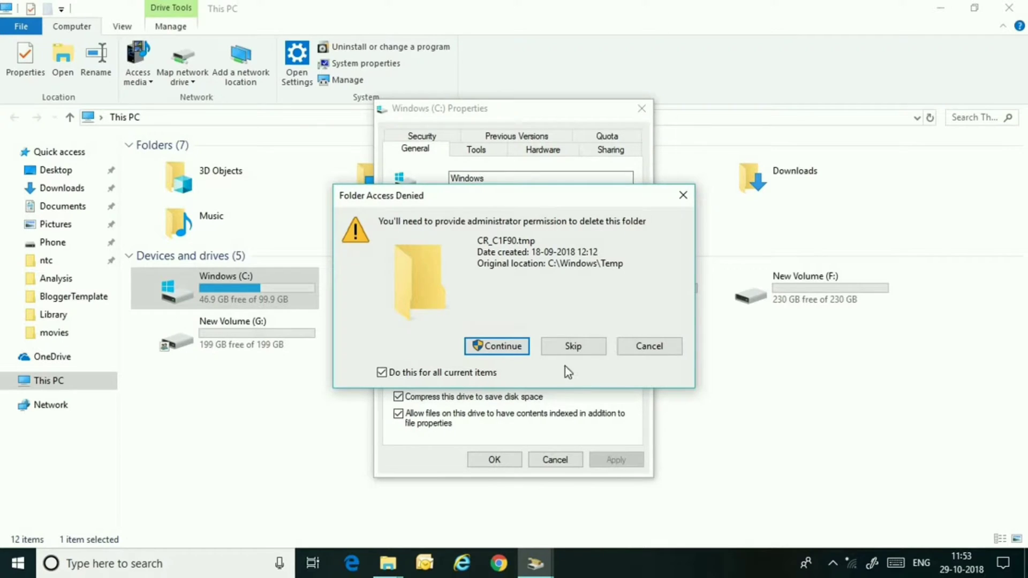
click(496, 347)
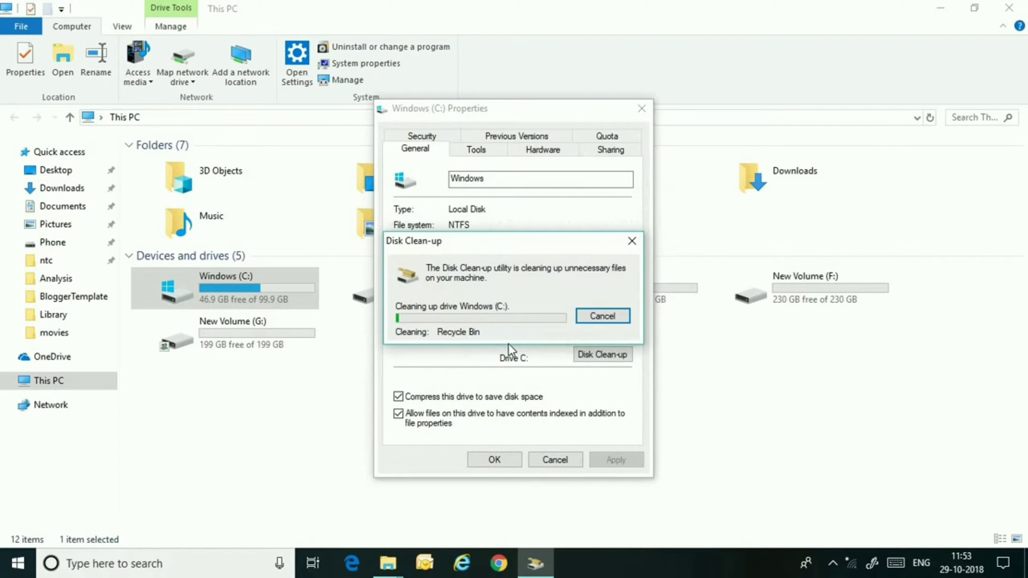
mouse_move(517, 347)
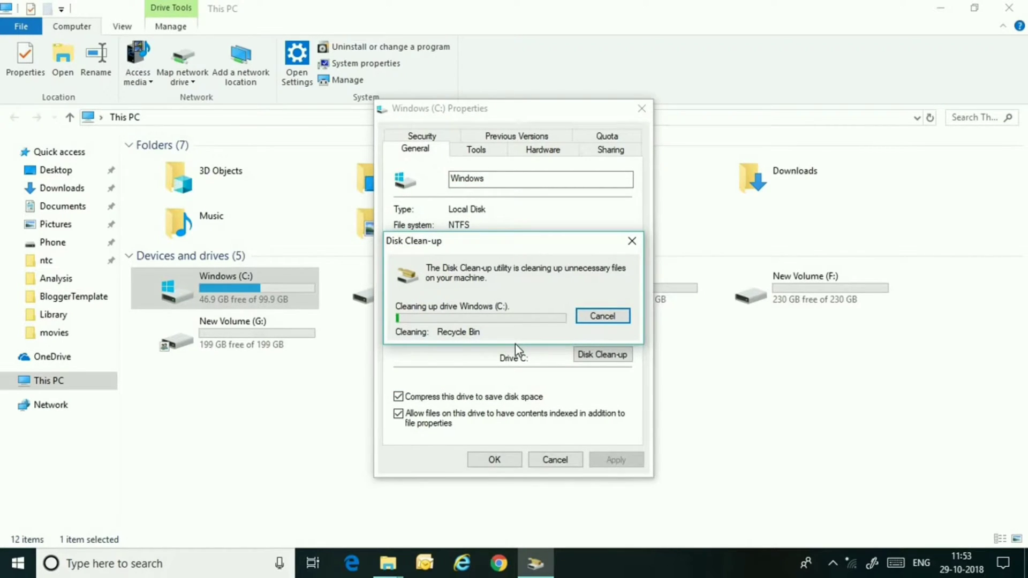
mouse_move(517, 362)
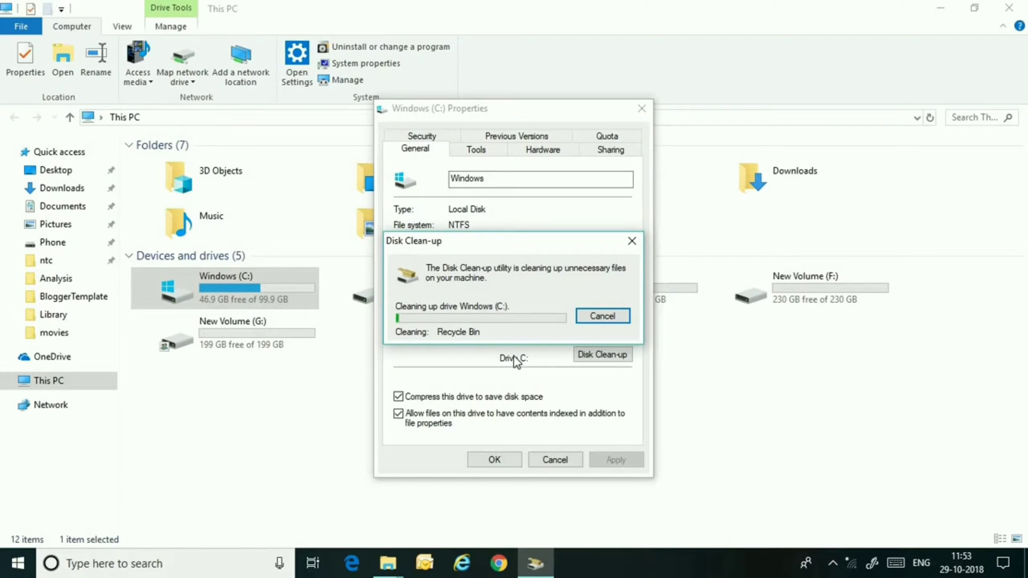
mouse_move(513, 361)
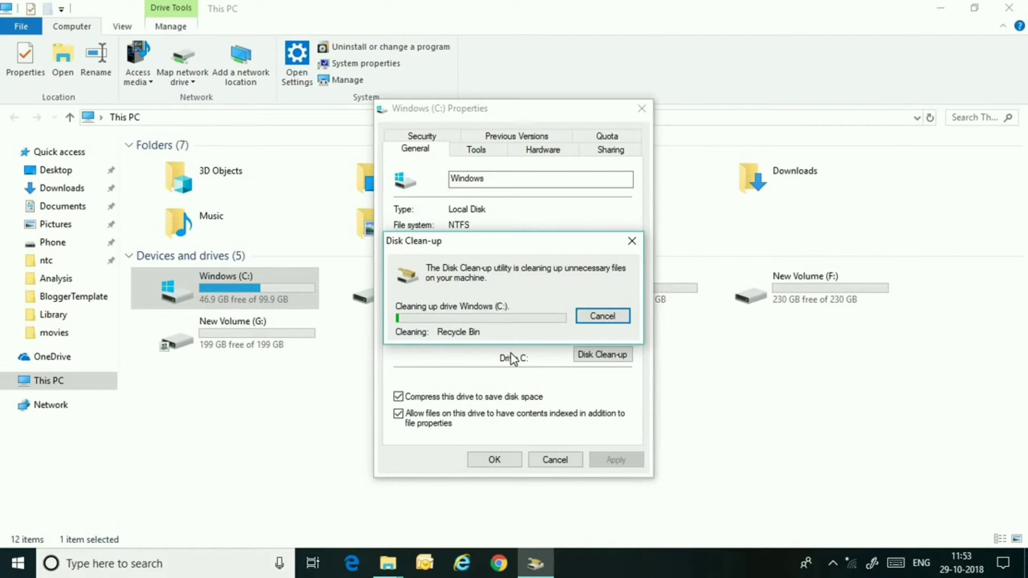
mouse_move(512, 375)
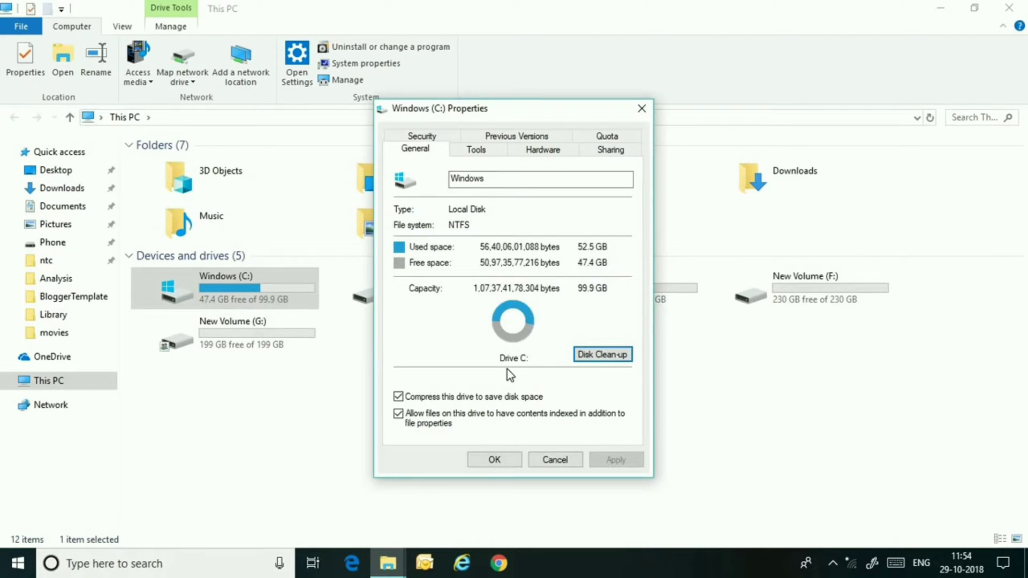
mouse_move(493, 459)
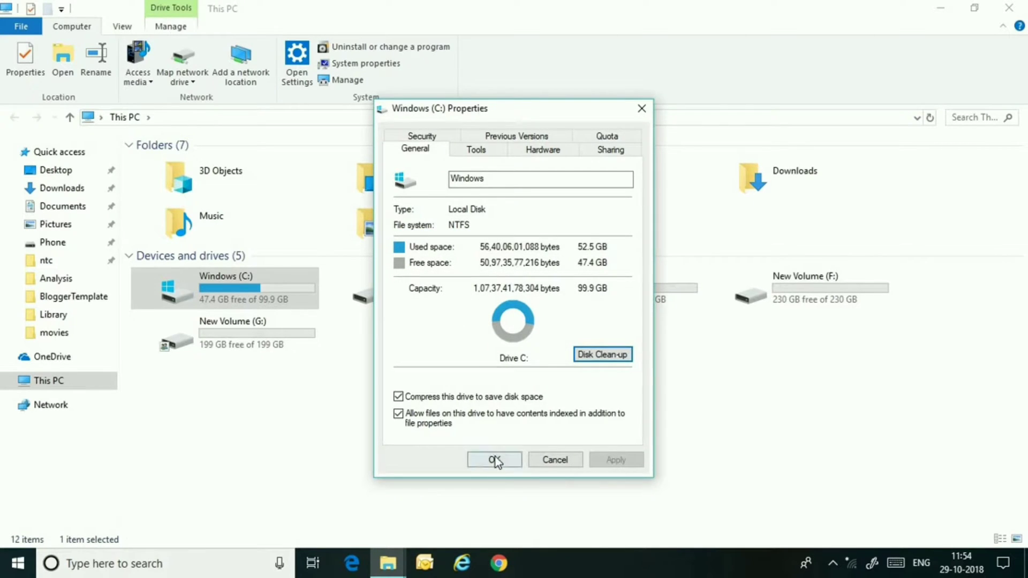
click(493, 459)
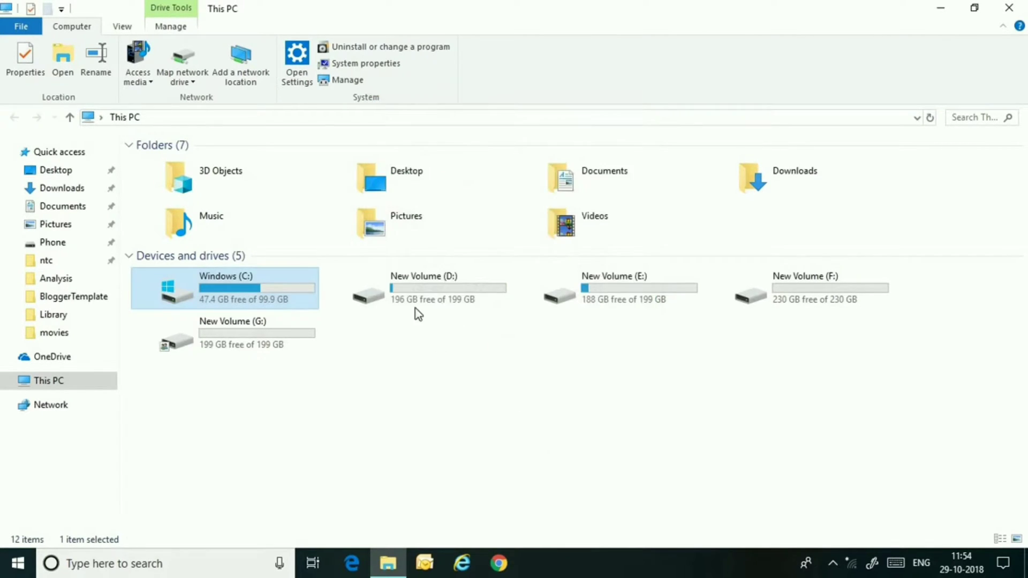
Step: Clean up New Volume (D:) with Disk Clean-up, then close File Explorer
click(798, 288)
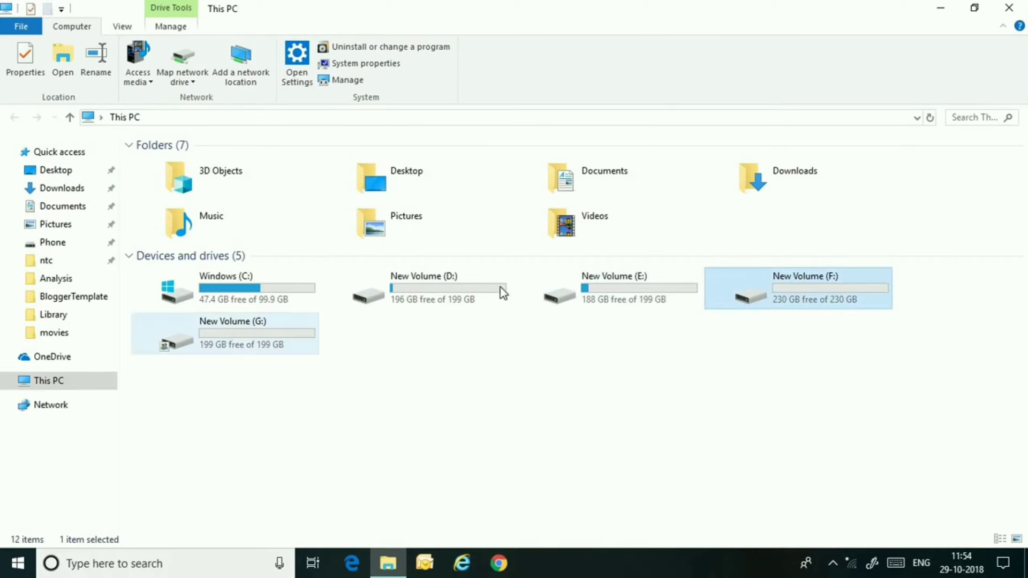
click(424, 289)
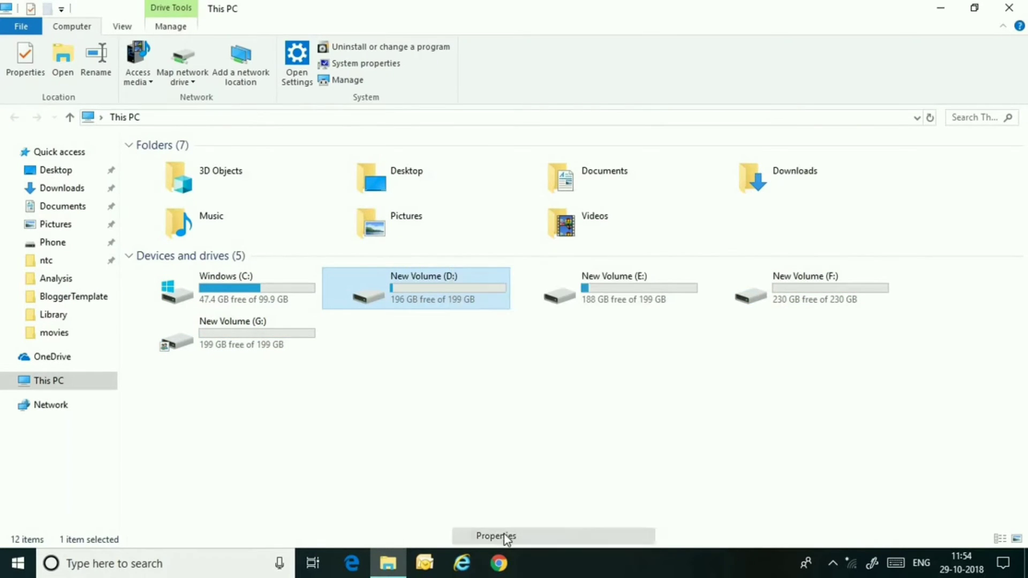
click(494, 535)
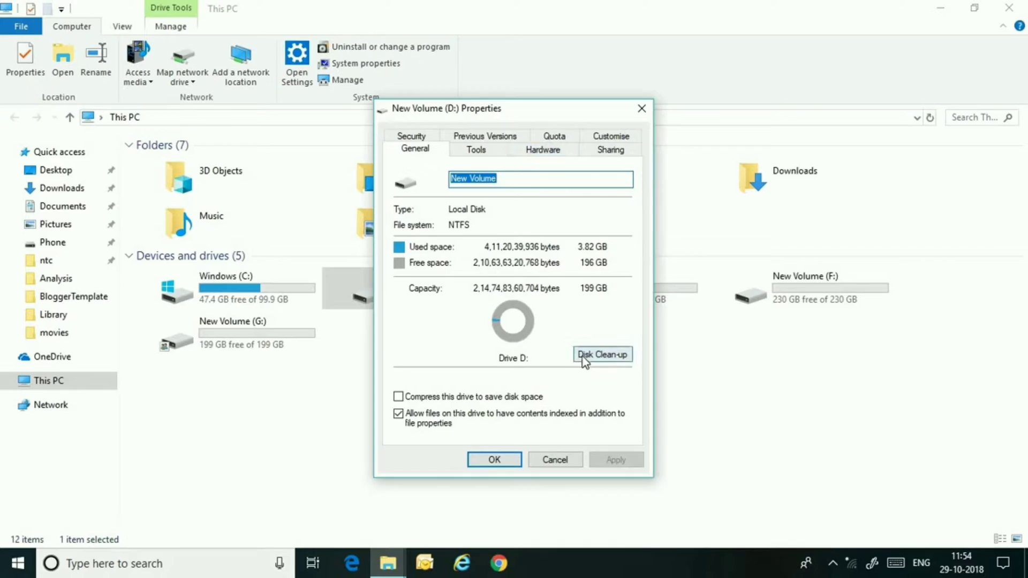
click(601, 354)
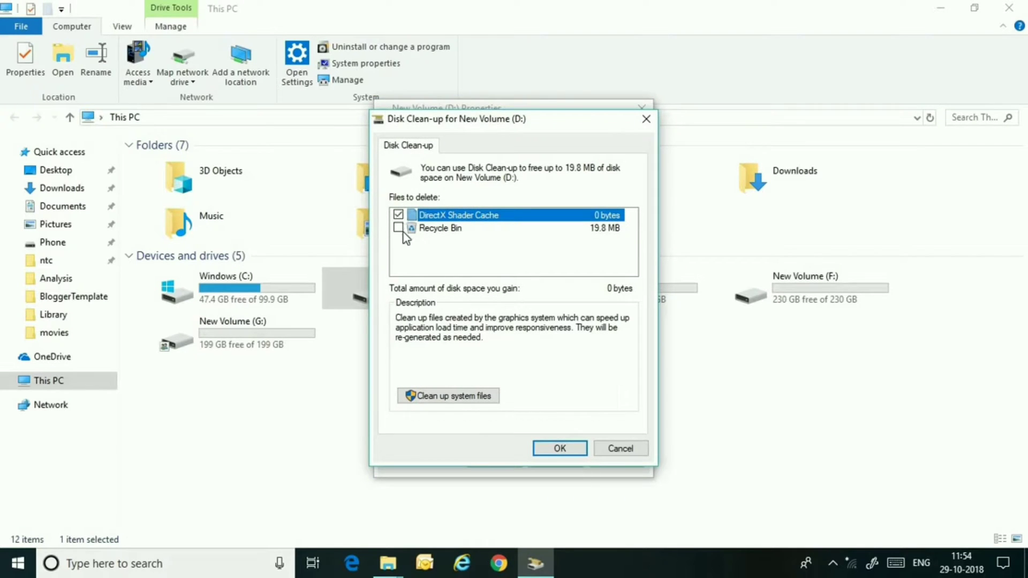
click(558, 449)
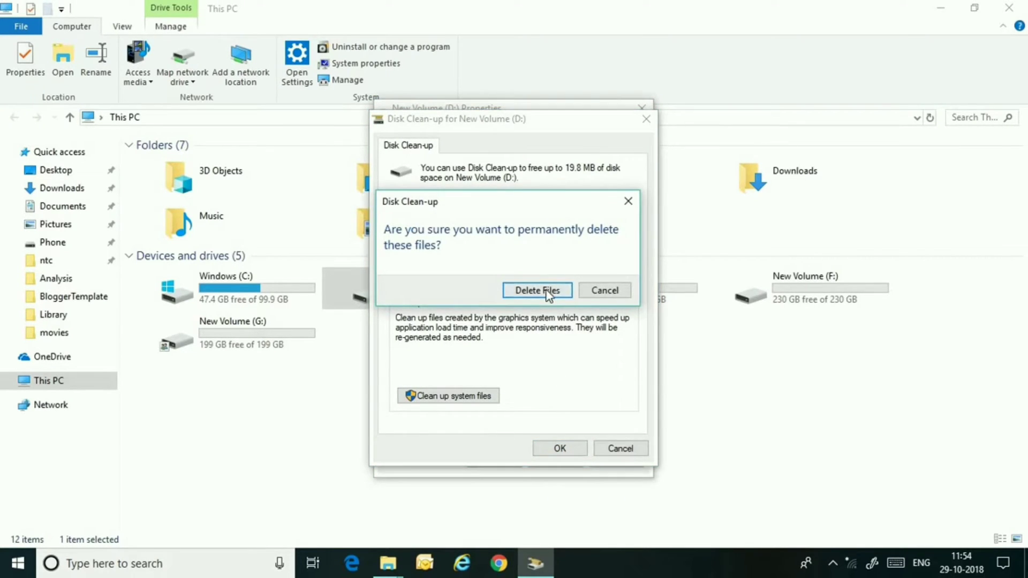
click(536, 290)
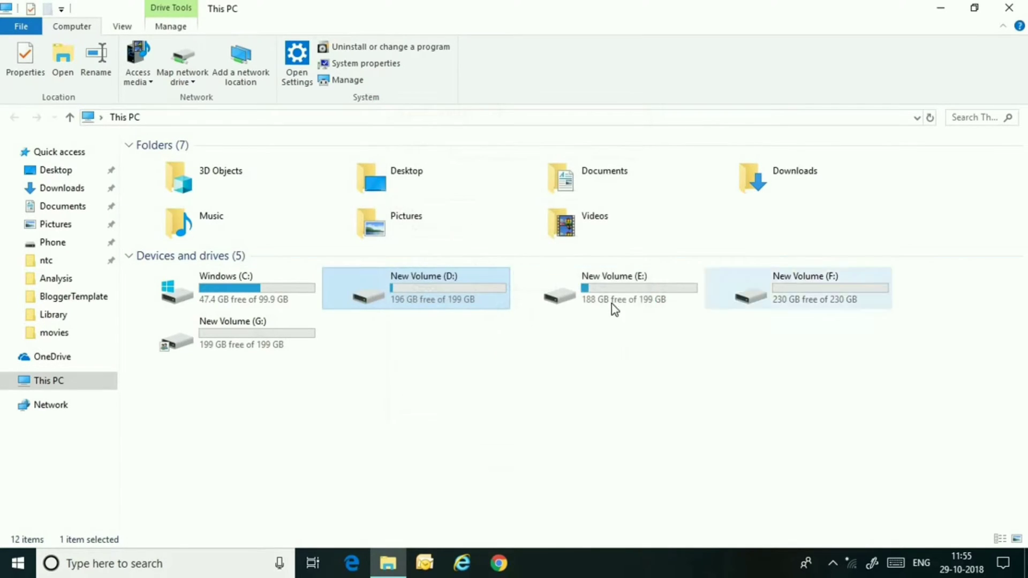
click(231, 333)
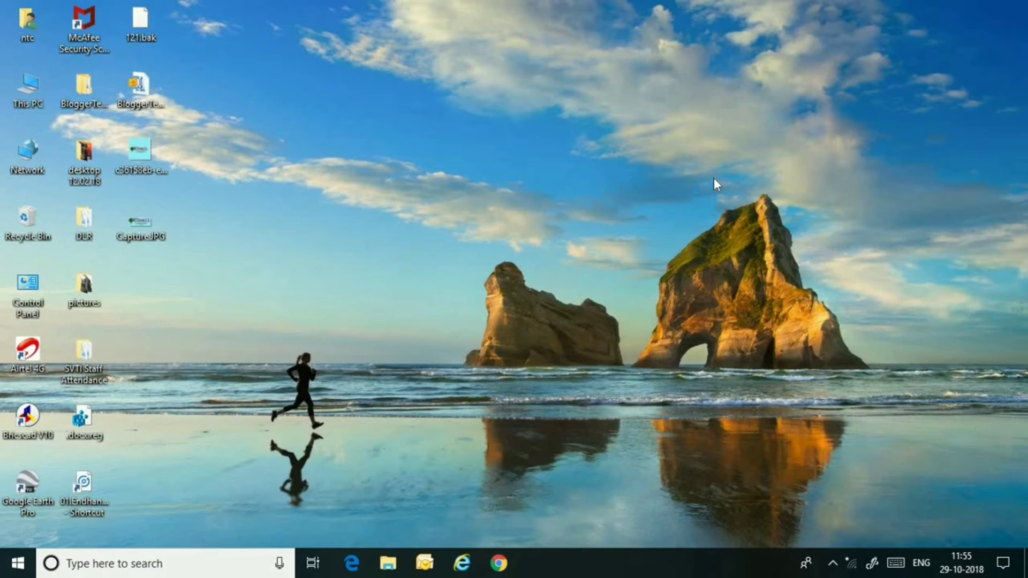
Step: Launch System Configuration by running msconfig from the Run dialog
click(13, 564)
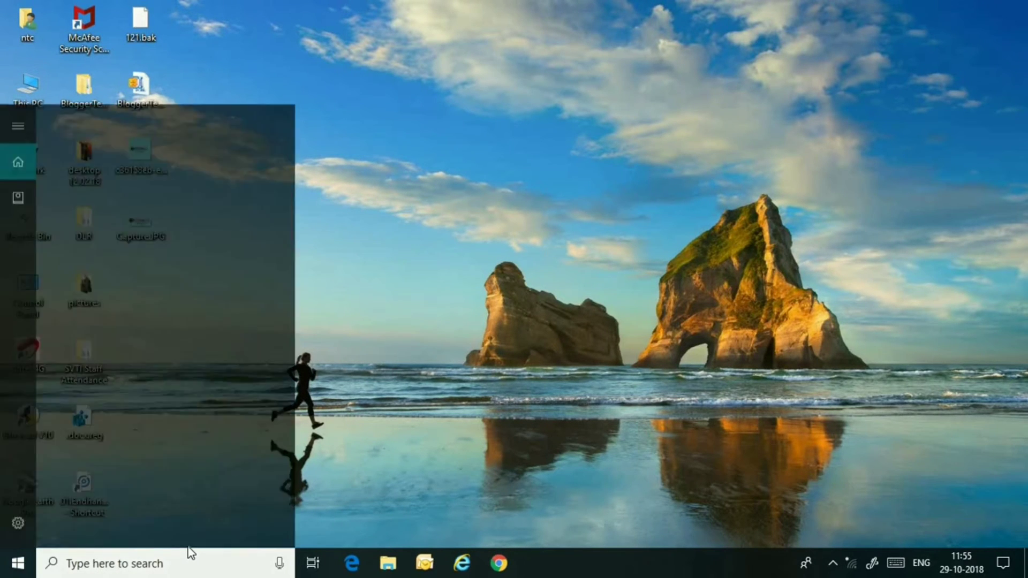
text(ru)
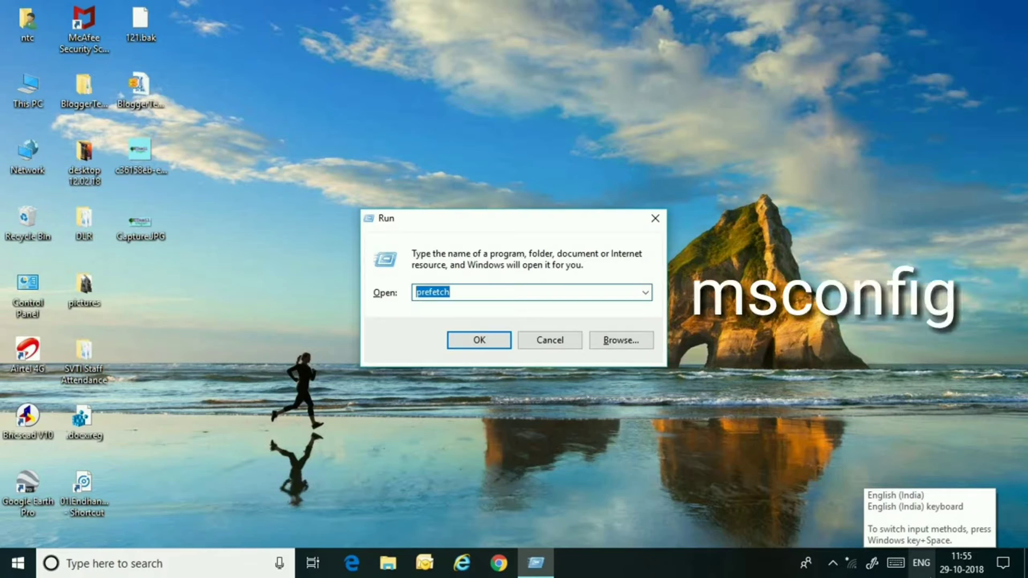
text(msco)
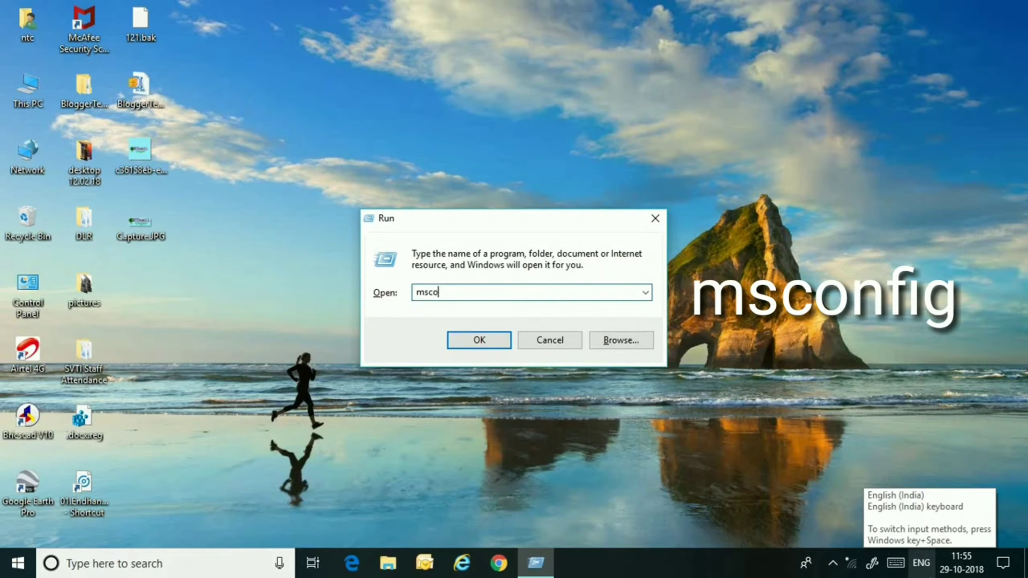
text(f)
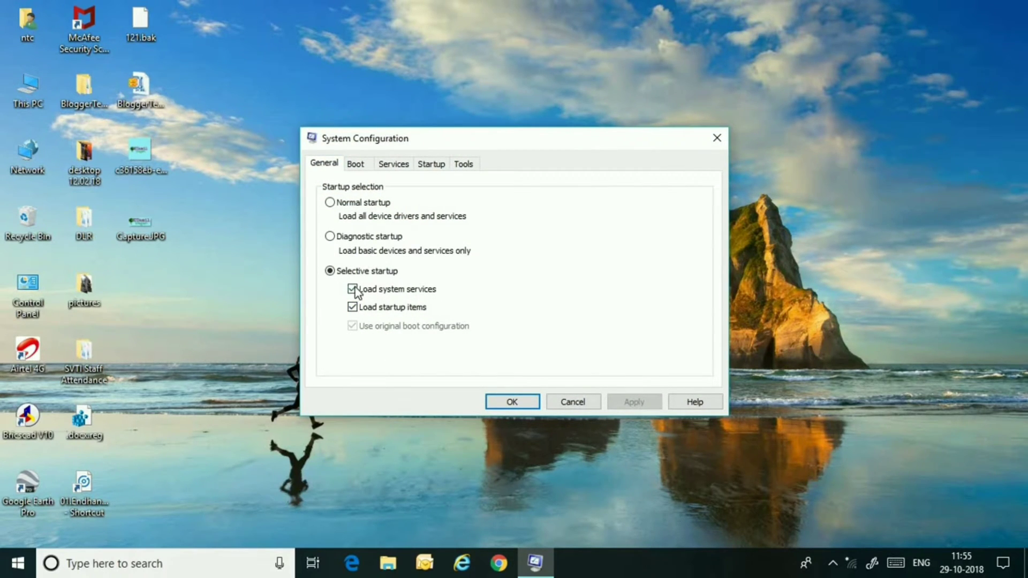
Step: On the Boot tab, change the boot timeout to 3 seconds
click(356, 164)
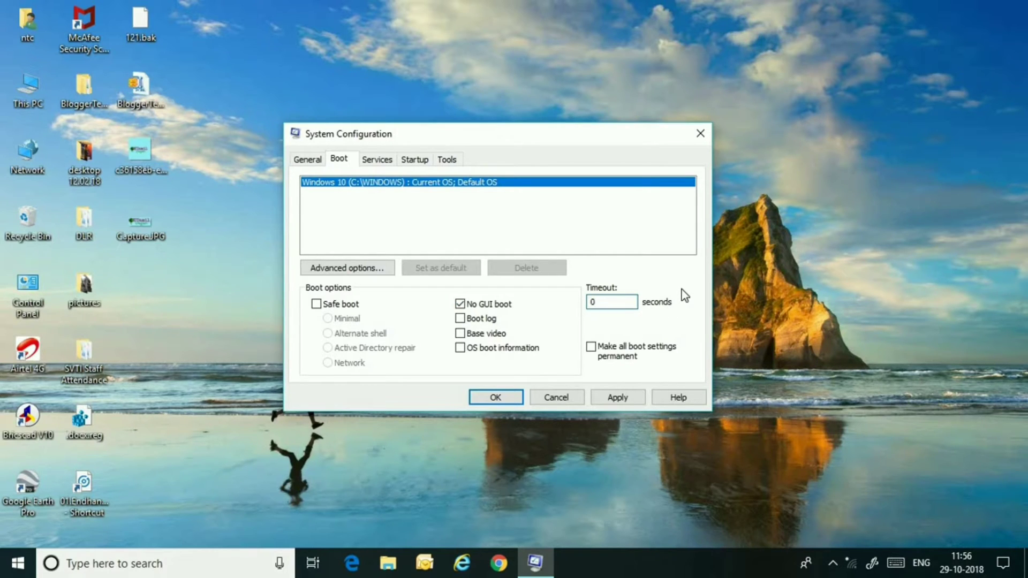
triple_click(611, 302)
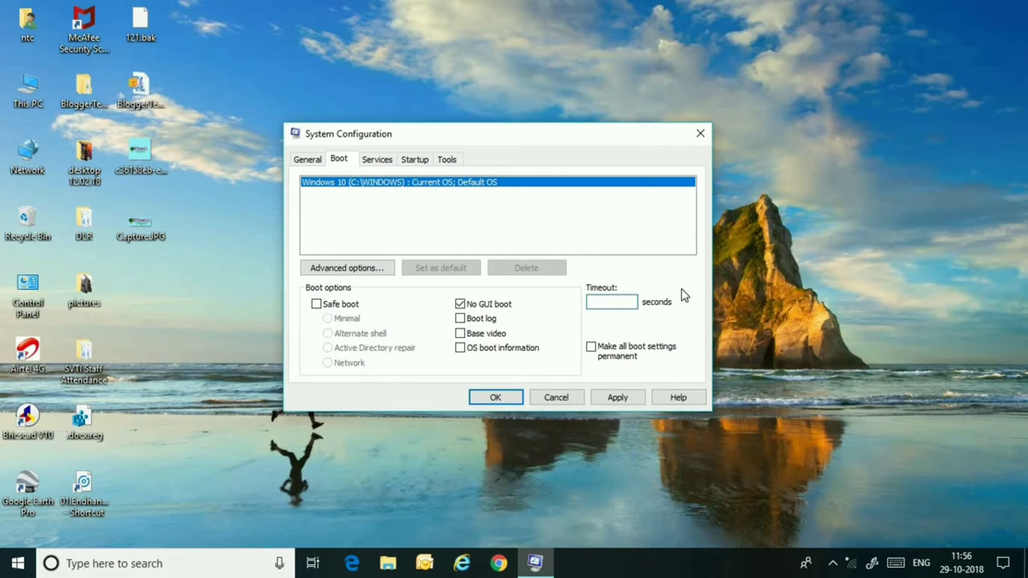
text(0)
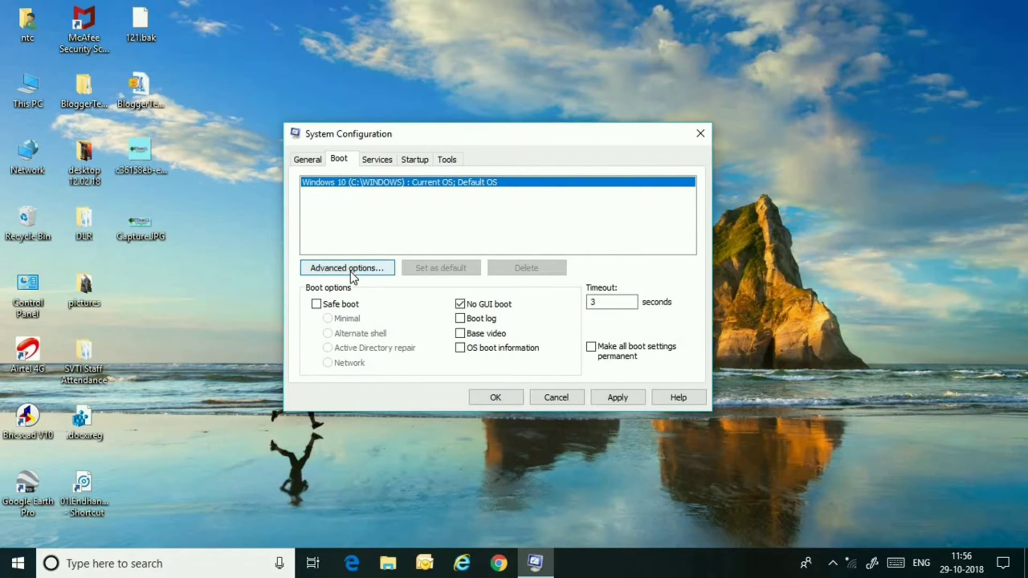
click(347, 267)
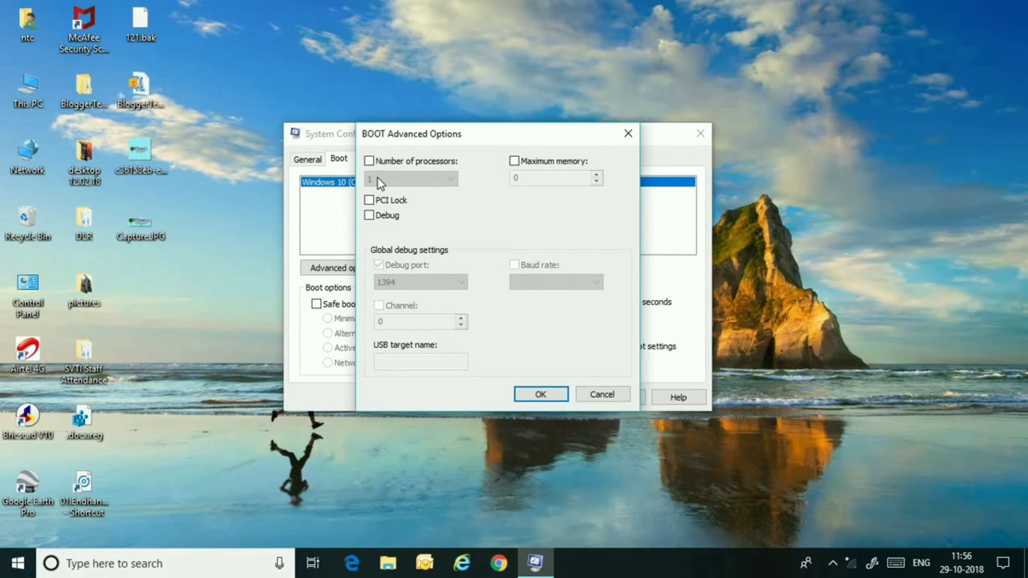
mouse_move(370, 161)
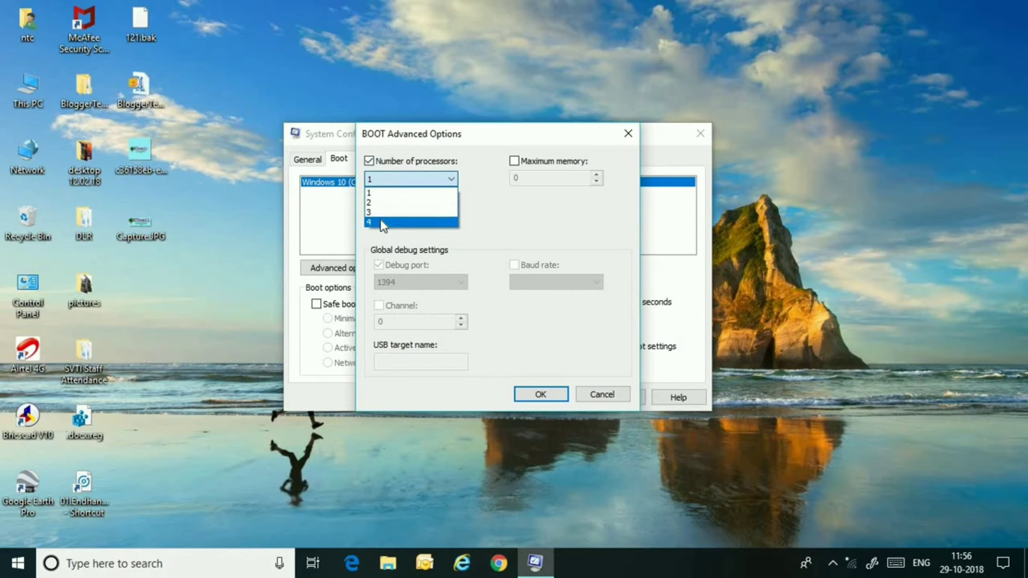
Step: Limit boot to 4 processors and 4096 MB maximum memory, and confirm
click(369, 222)
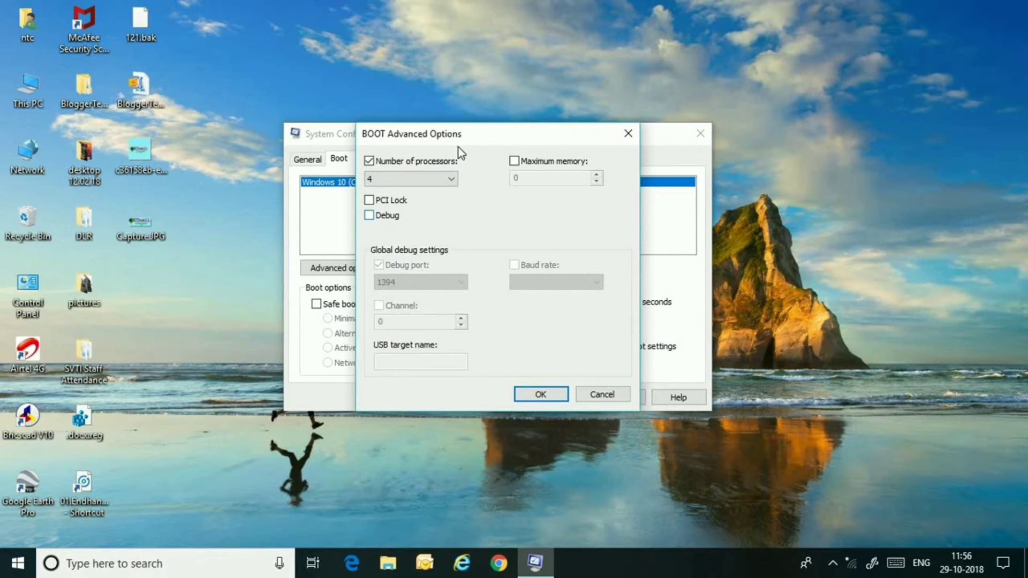
click(515, 161)
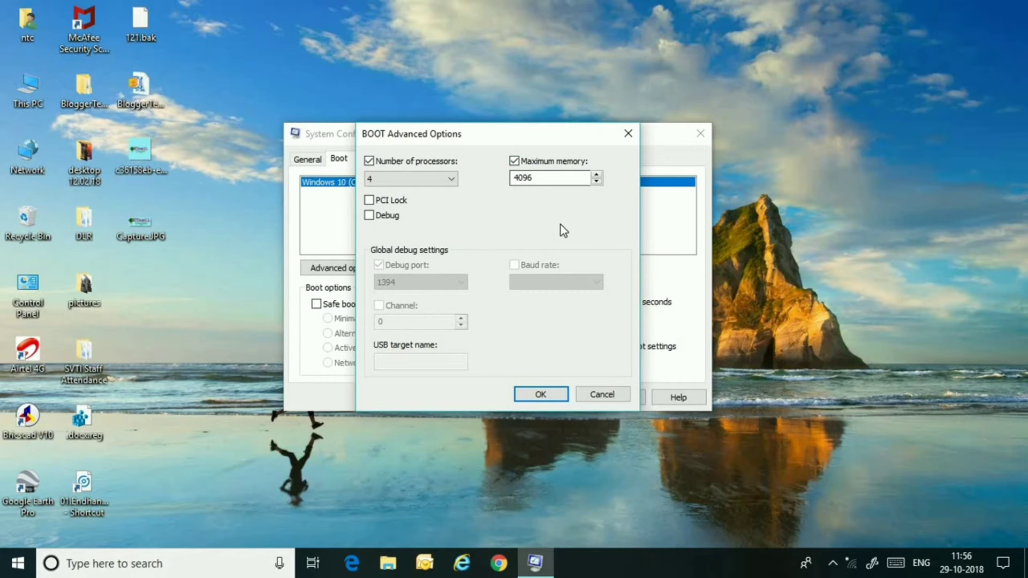
mouse_move(569, 196)
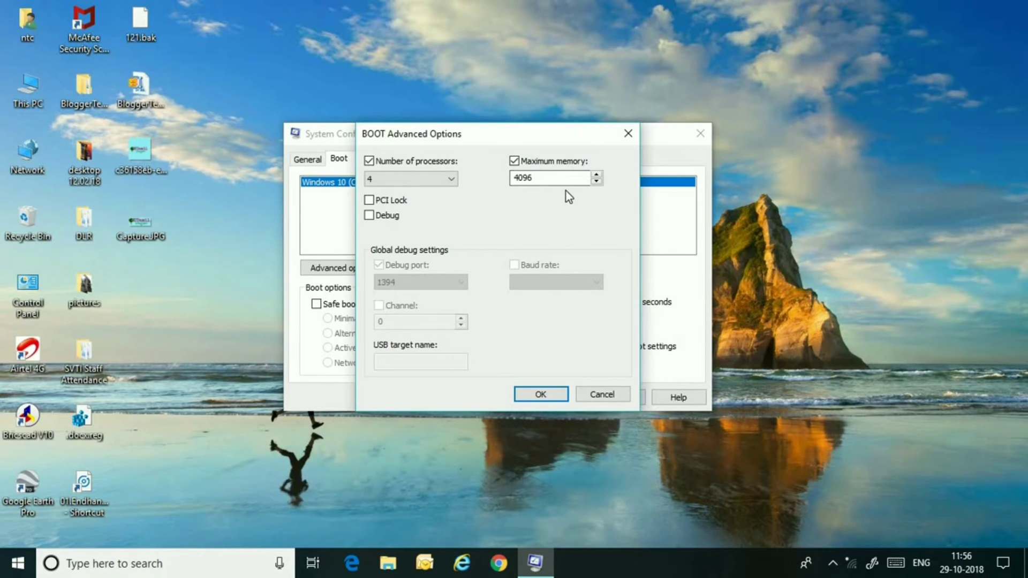
mouse_move(561, 389)
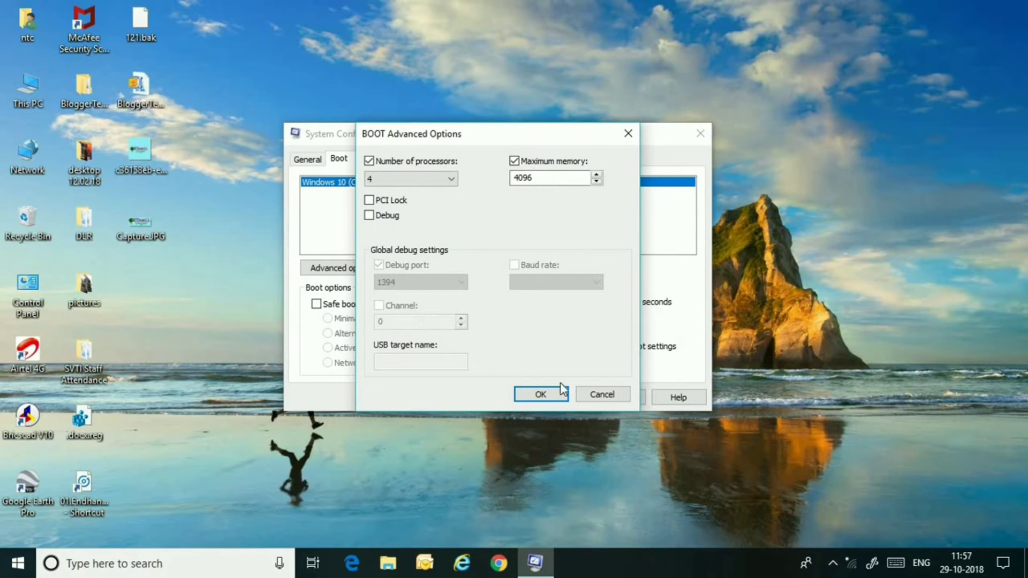
click(540, 394)
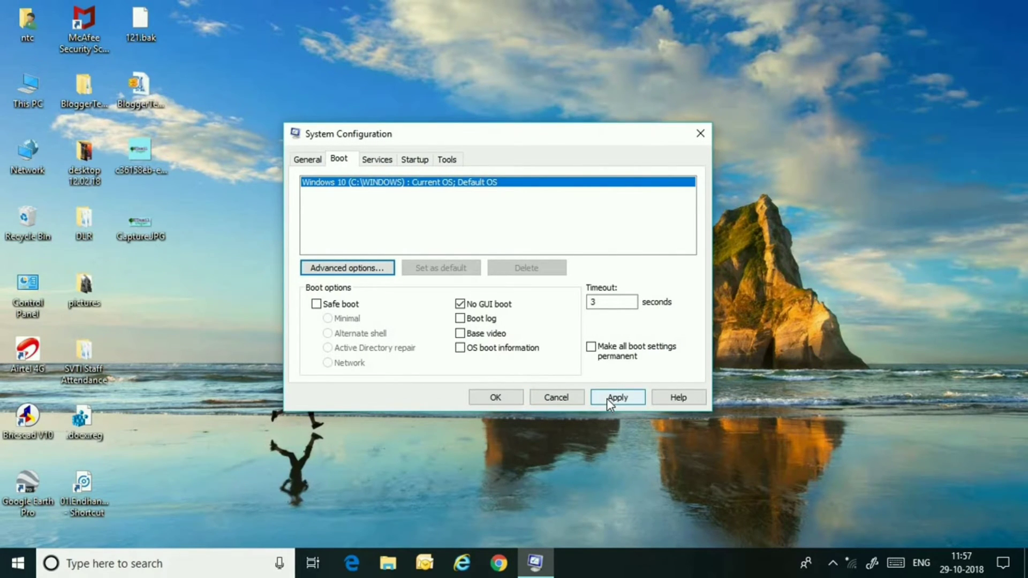
Step: Apply and confirm the boot changes, then exit System Configuration without restarting
click(616, 397)
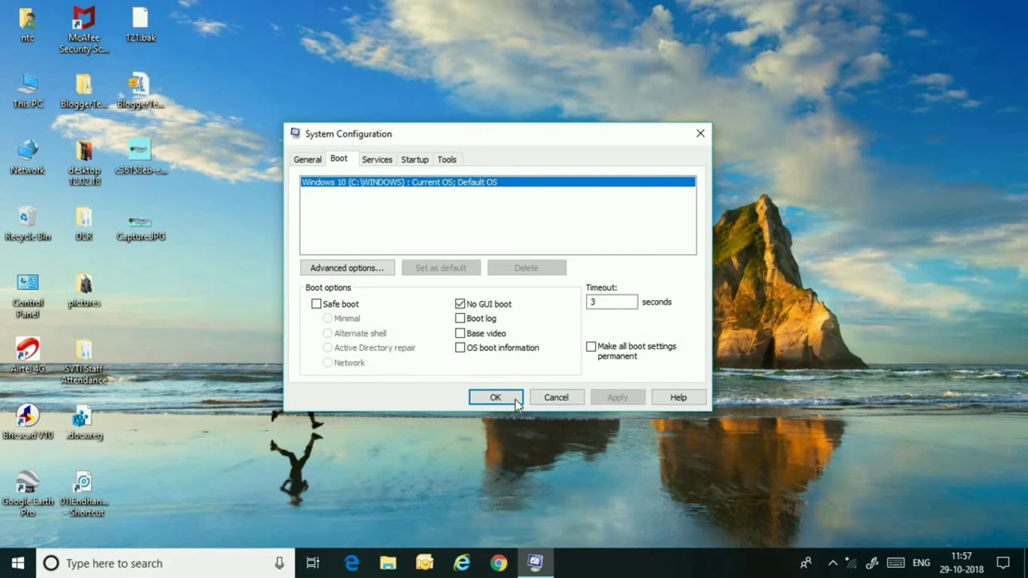
click(496, 397)
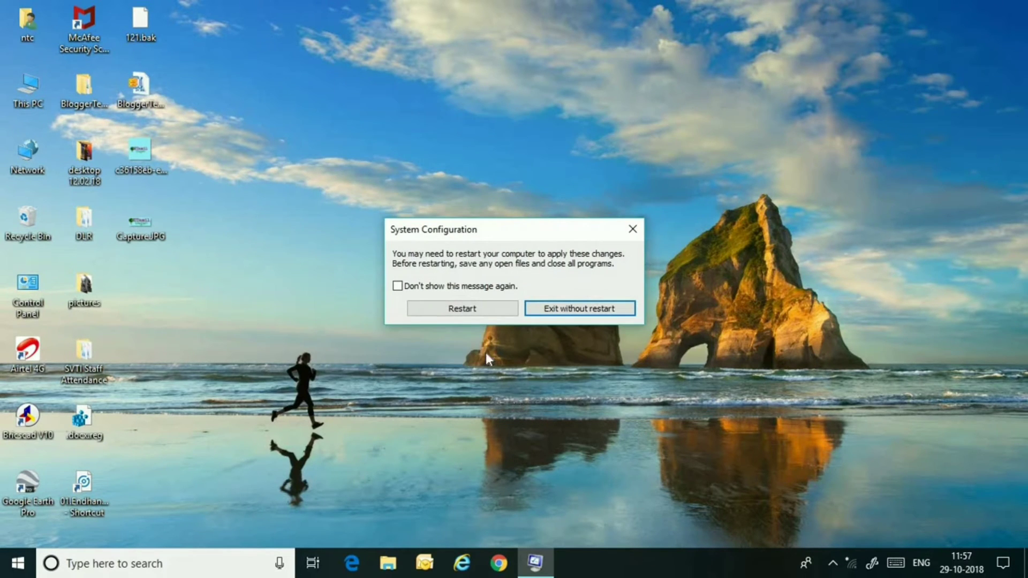
mouse_move(528, 299)
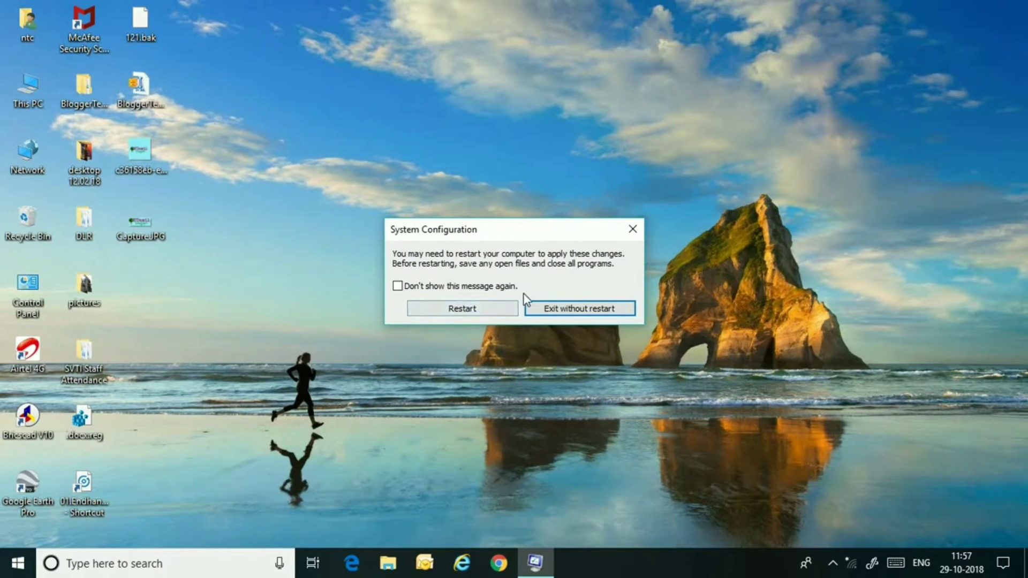
mouse_move(579, 308)
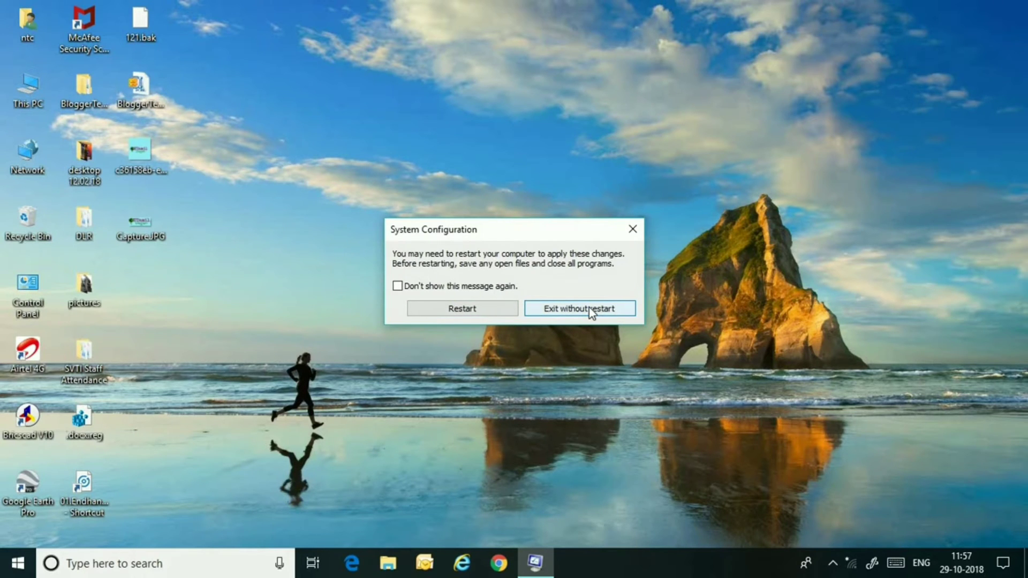
click(579, 309)
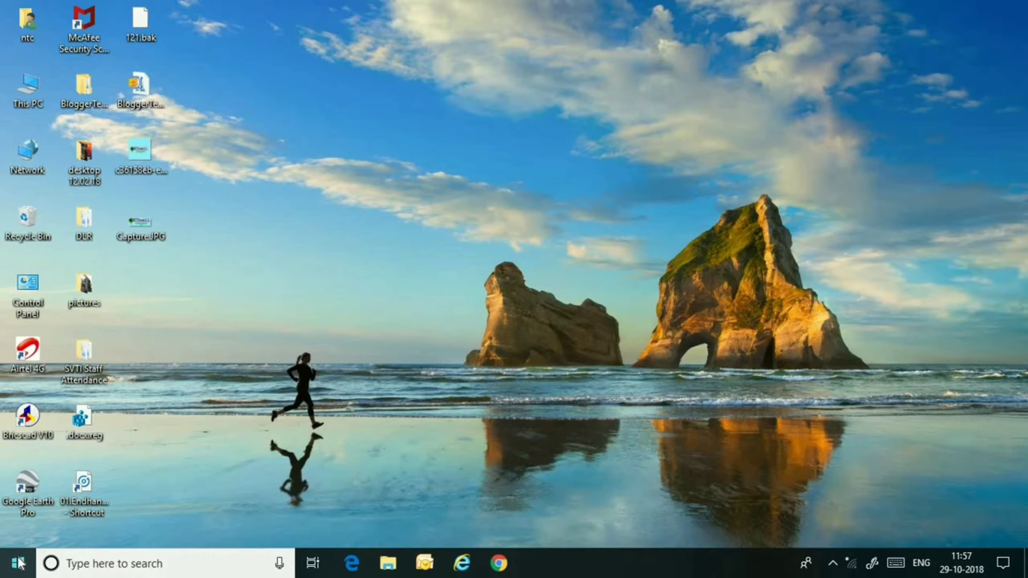
Step: Reopen System Configuration with msconfig and show its Startup tab
click(11, 563)
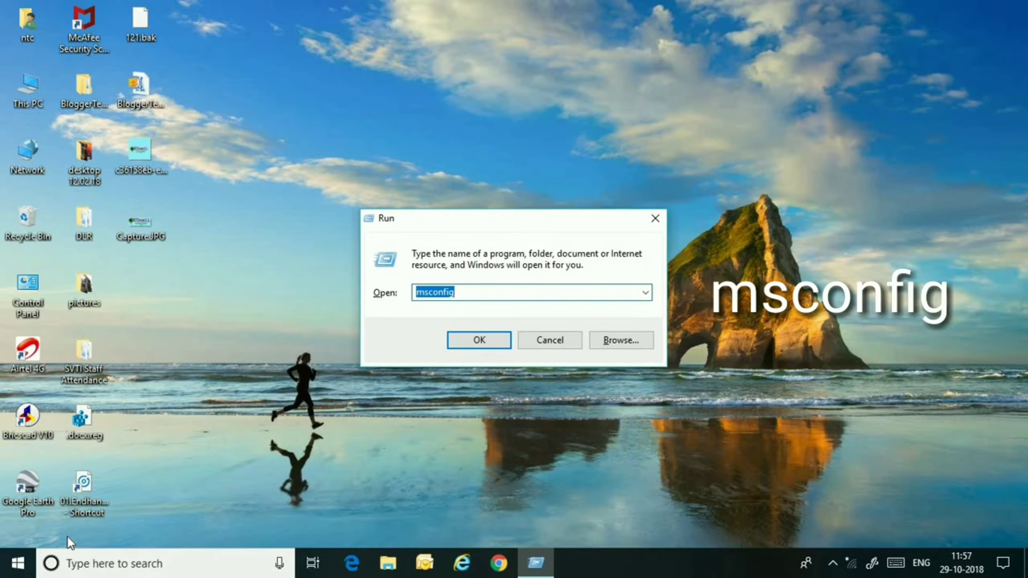
click(478, 340)
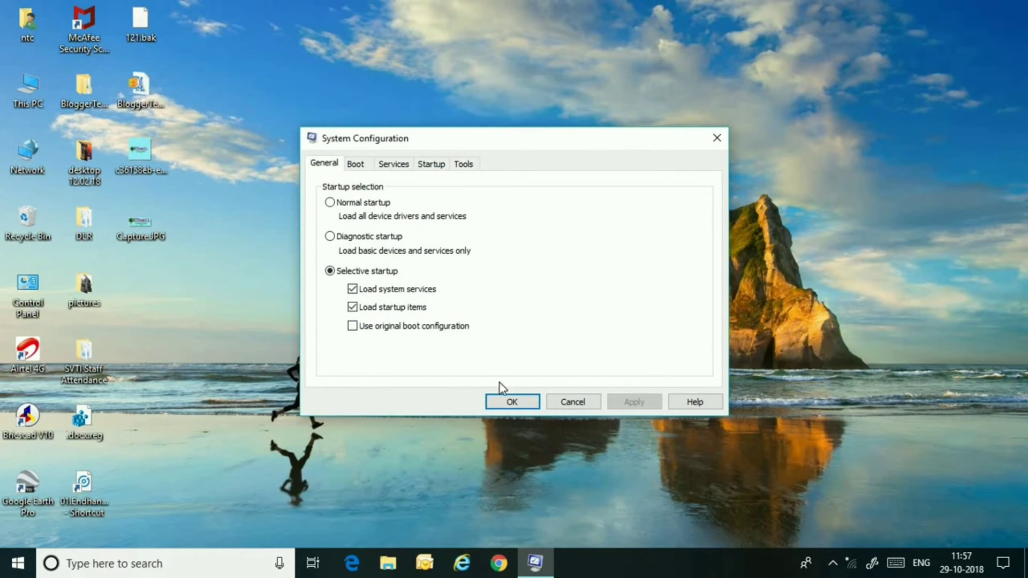
click(431, 163)
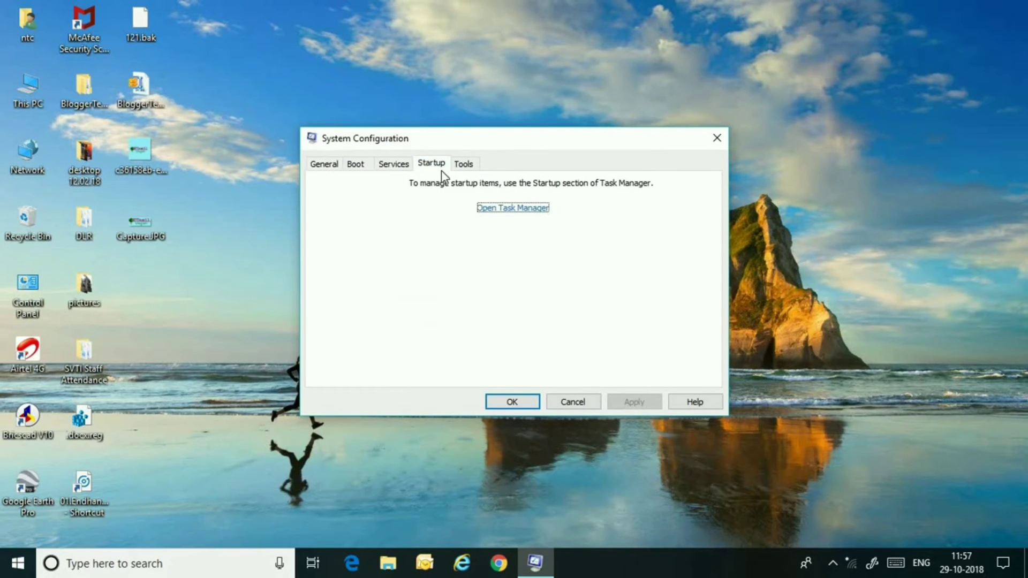
Step: Open Task Manager's Start-up list and close the System Configuration window
click(512, 208)
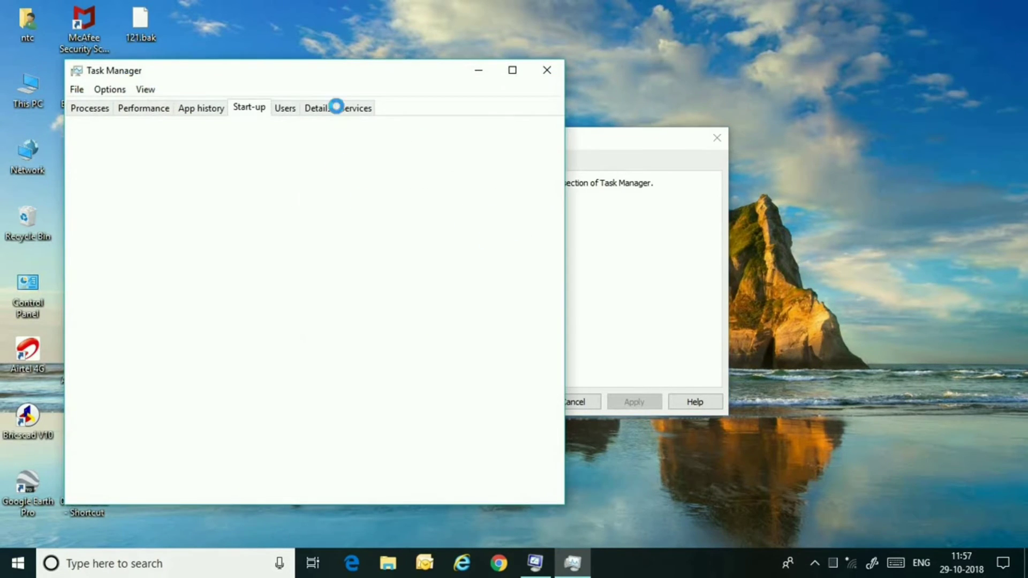
click(249, 107)
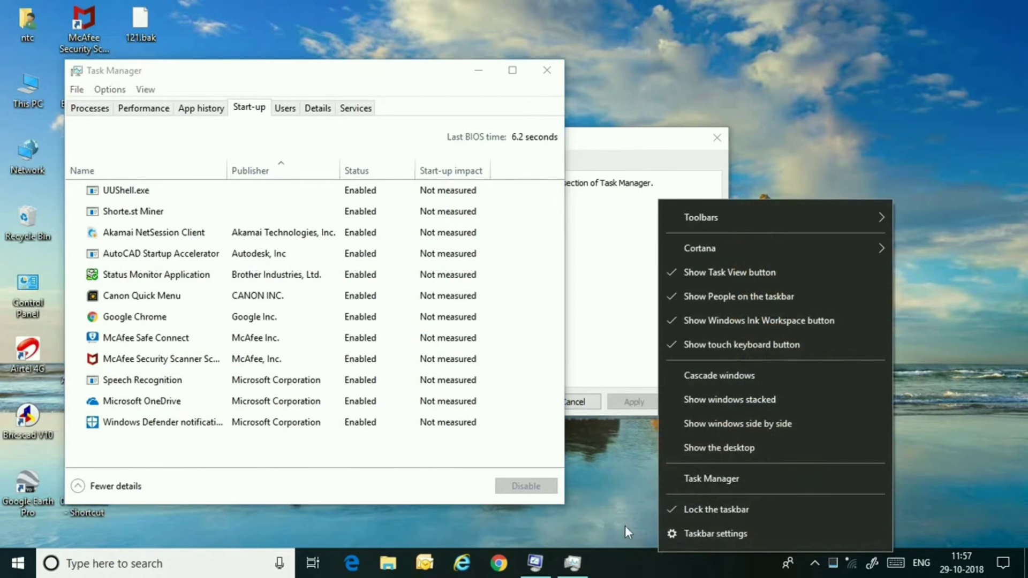
mouse_move(711, 479)
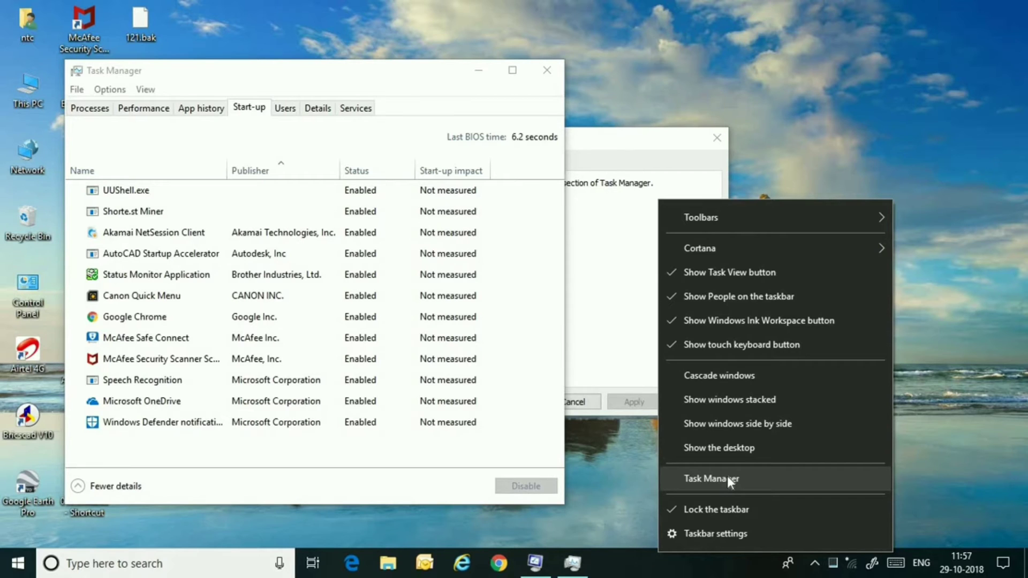
click(712, 478)
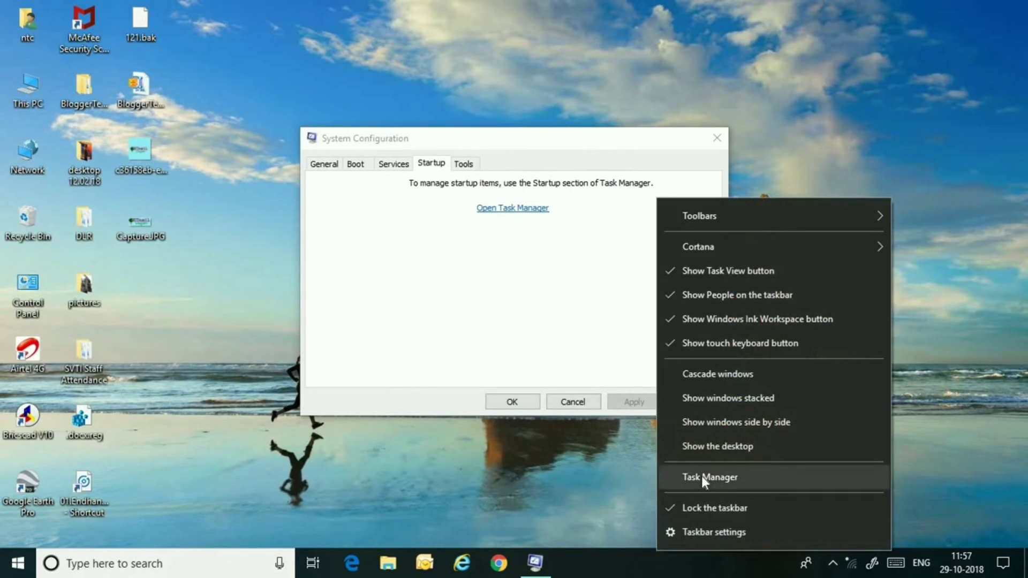
click(710, 476)
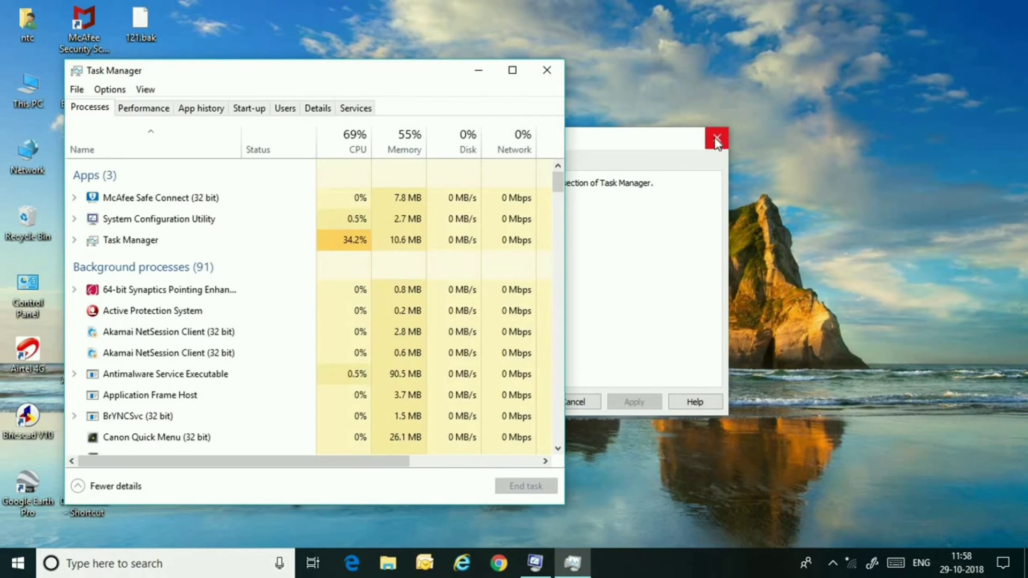
click(716, 139)
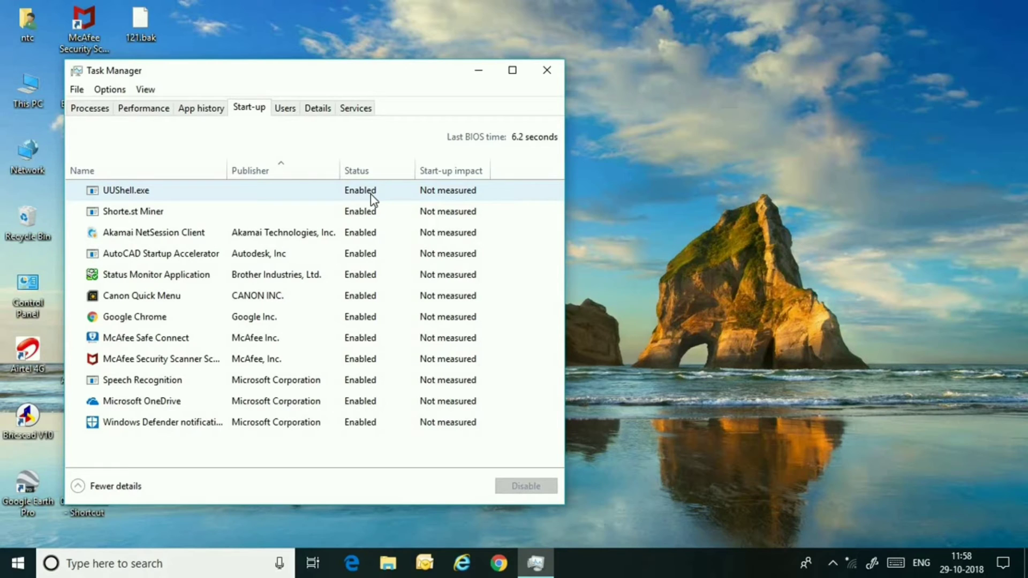
Step: Disable AutoCAD Startup Accelerator, Canon Quick Menu, Google Chrome and UUShell.exe at start-up
click(161, 359)
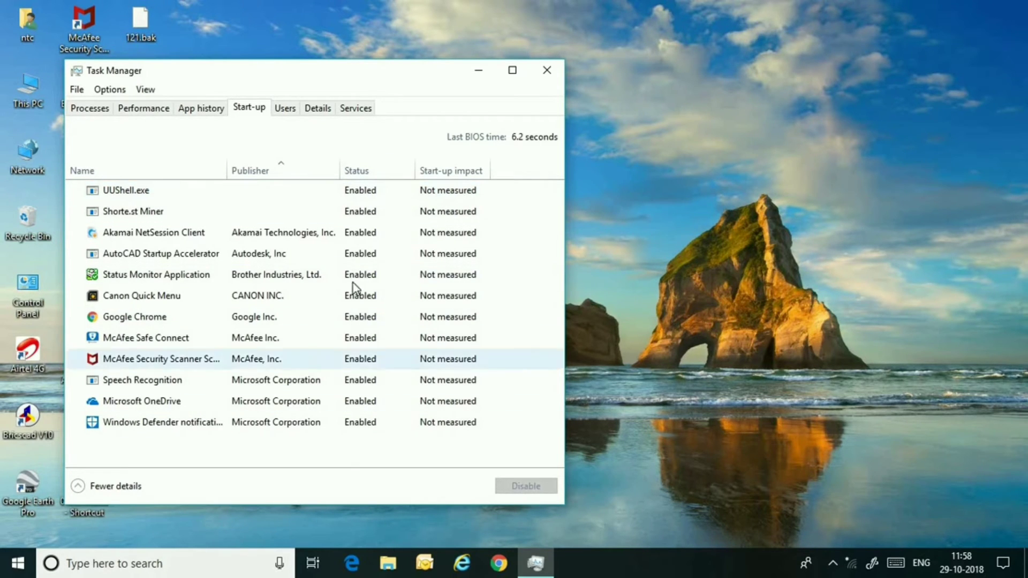
click(160, 254)
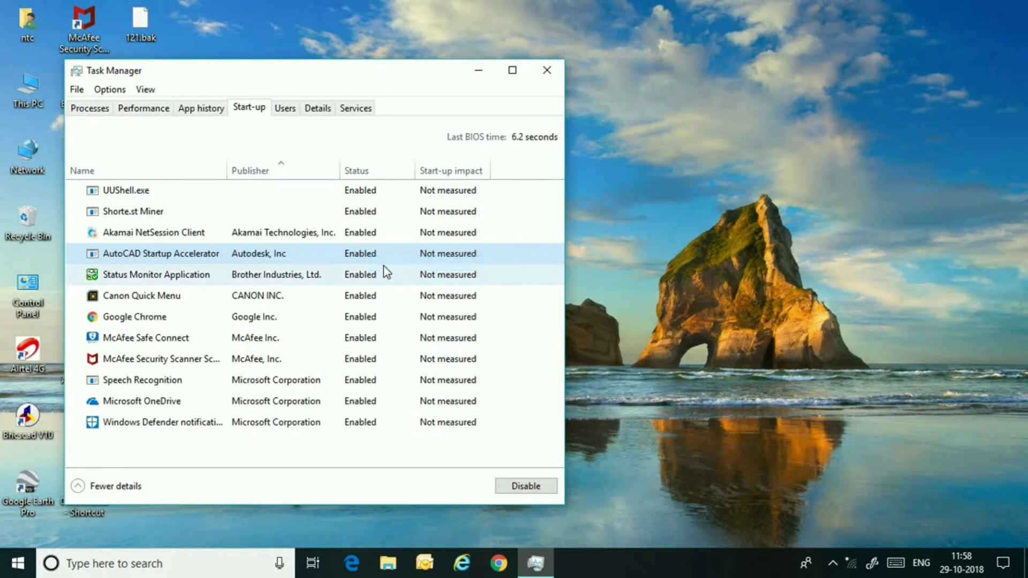
click(525, 485)
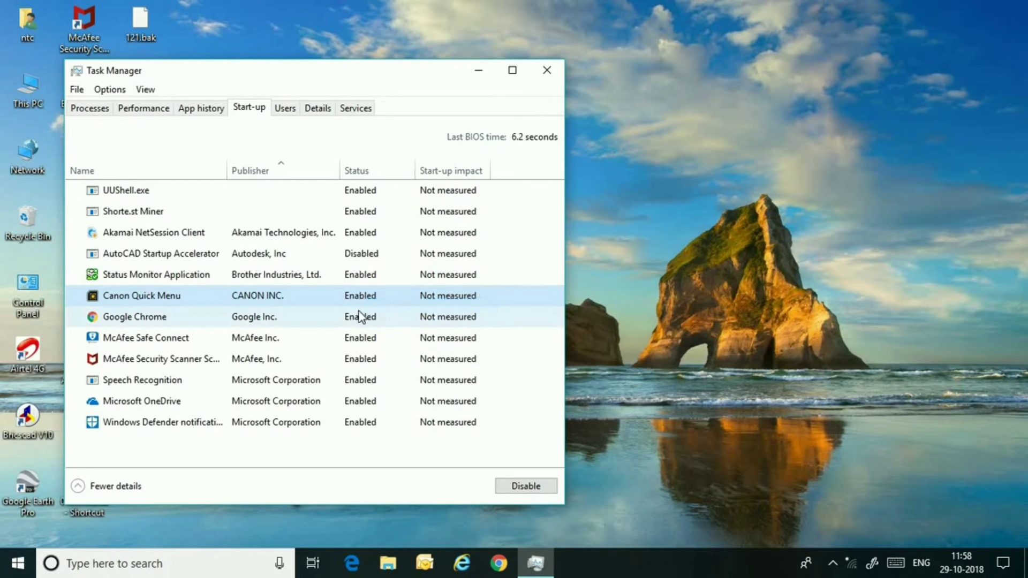
click(525, 486)
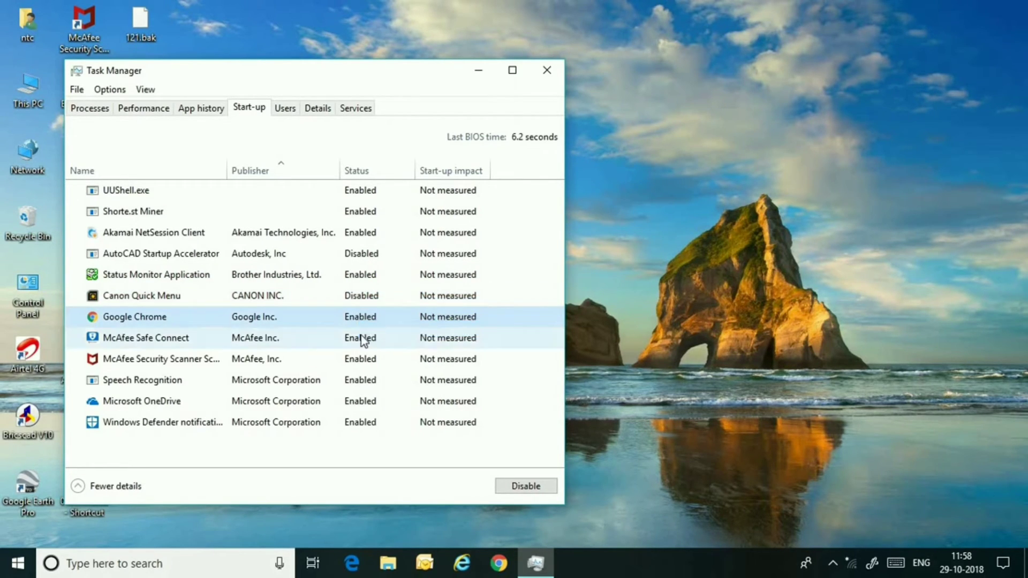
click(525, 486)
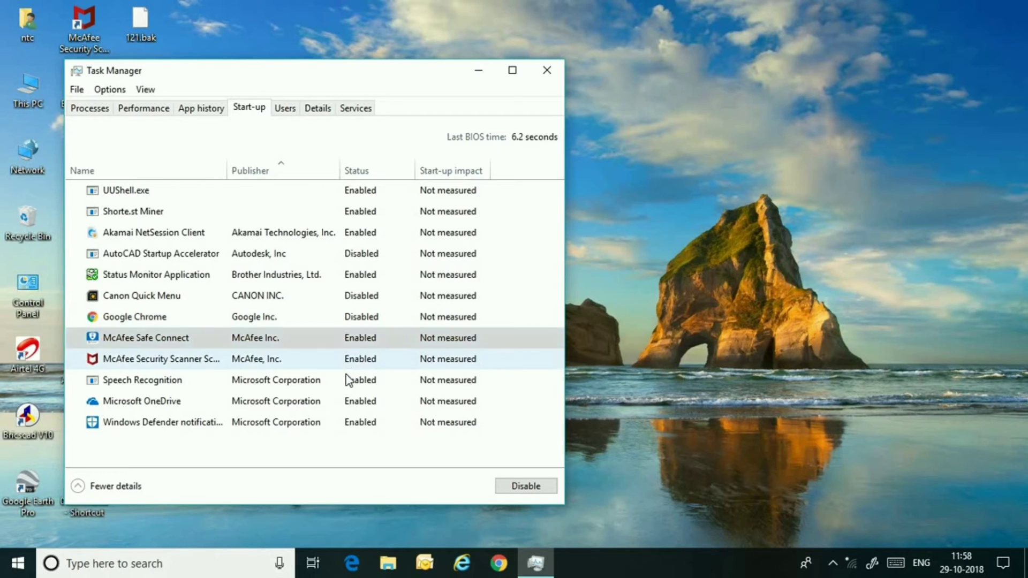
click(146, 338)
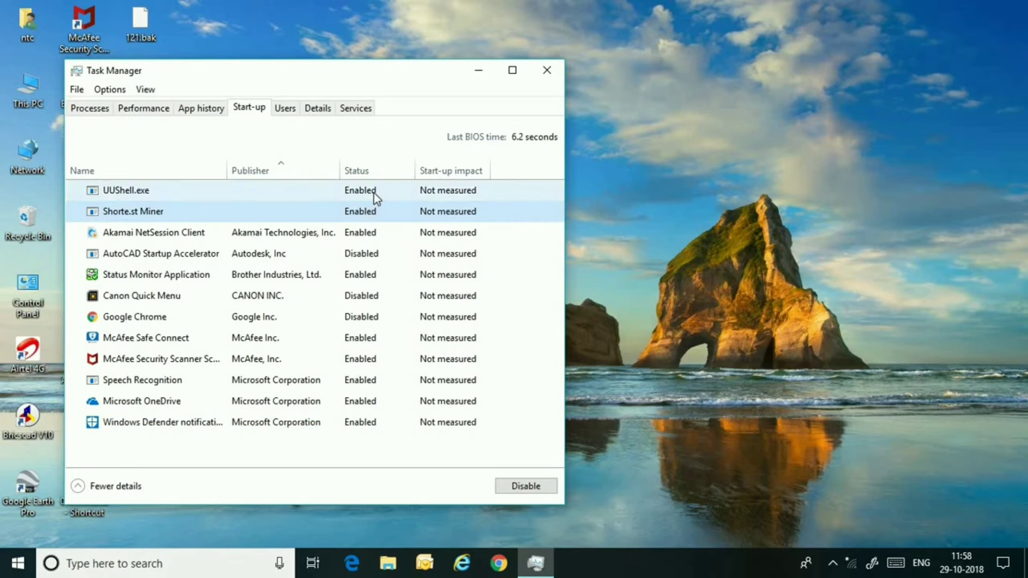
click(525, 485)
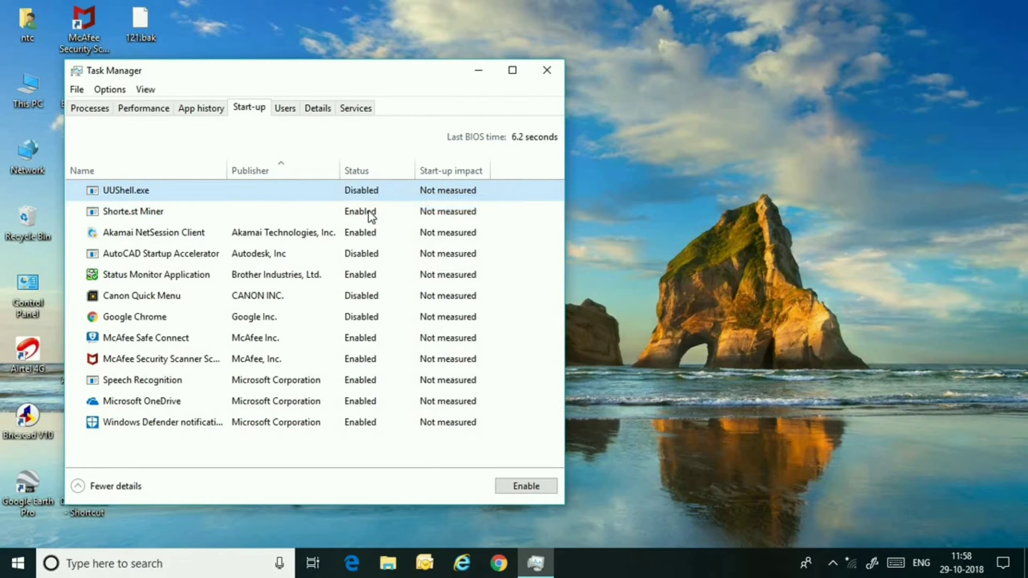
Step: Disable Akamai NetSession Client, Status Monitor Application and Speech Recognition at start-up
right_click(154, 233)
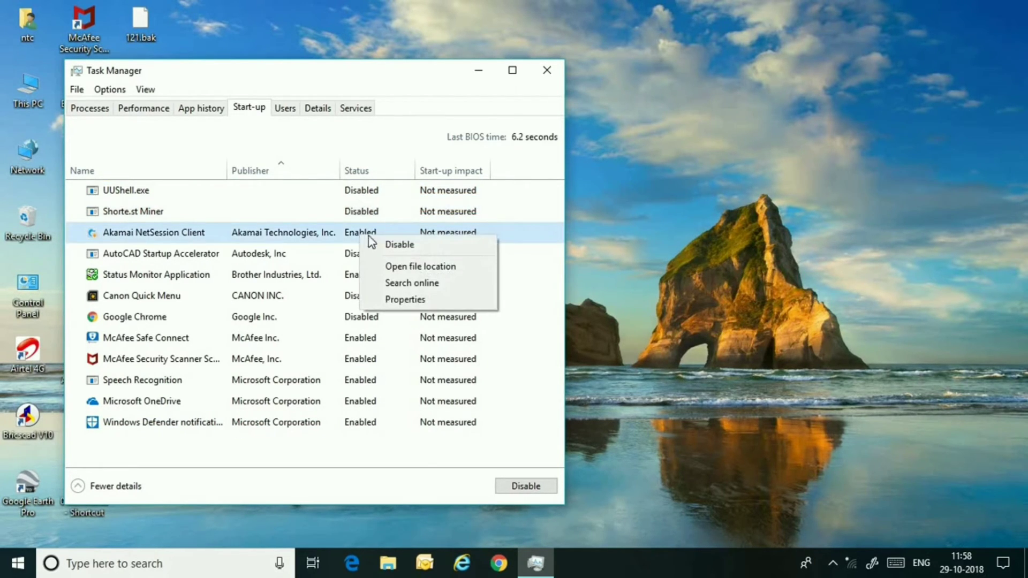
click(399, 244)
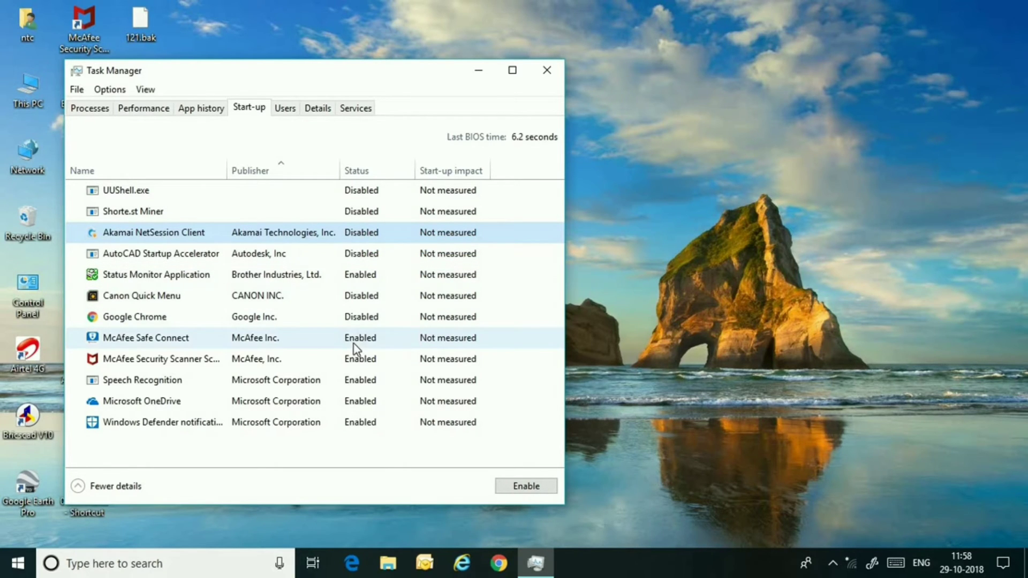
right_click(156, 275)
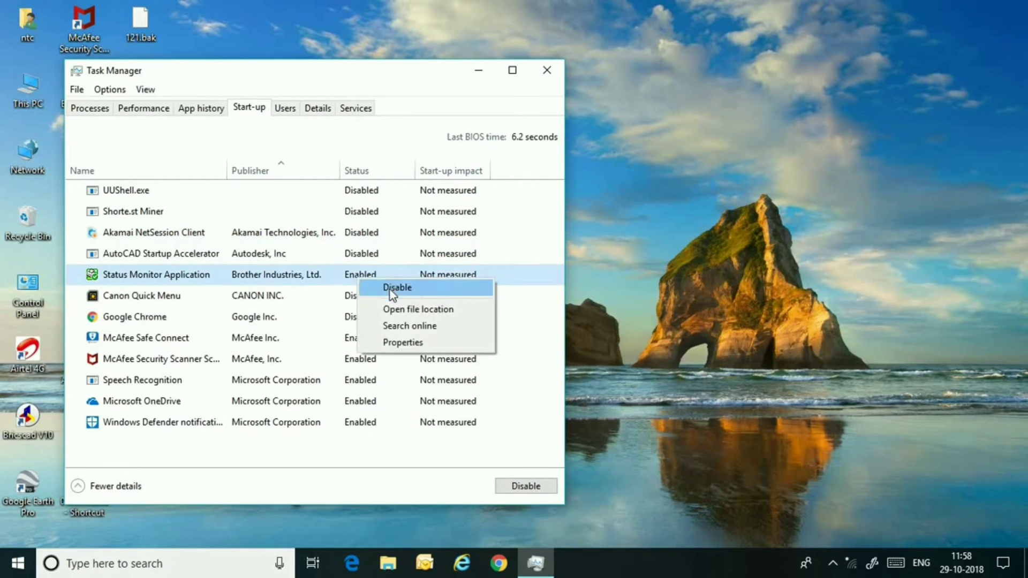
click(396, 287)
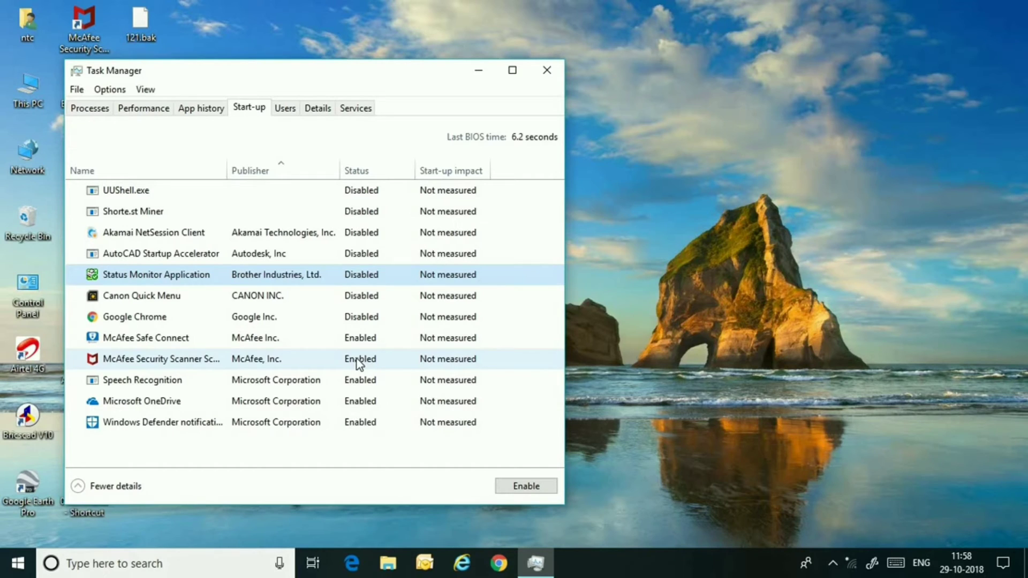
mouse_move(367, 374)
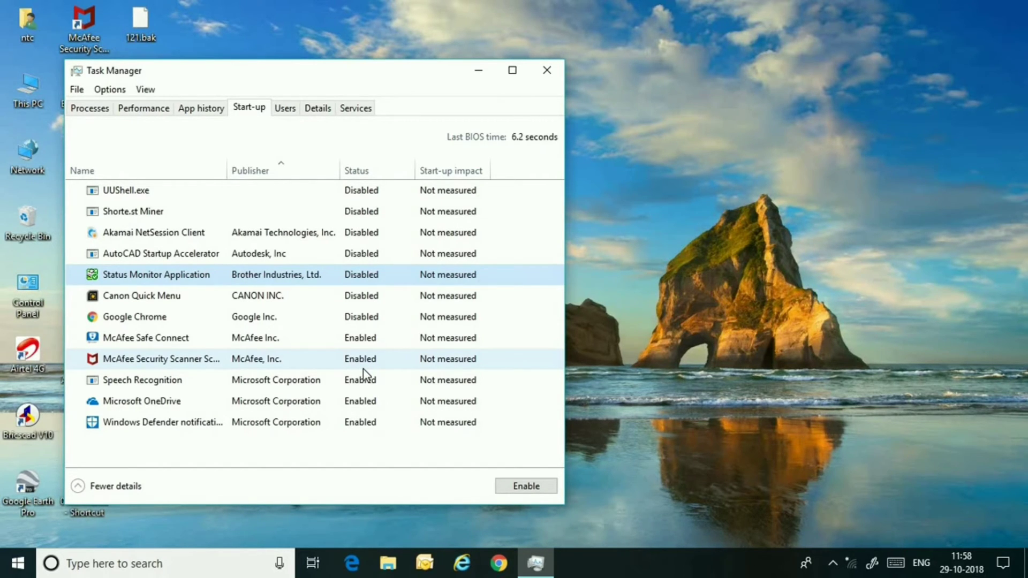
click(146, 337)
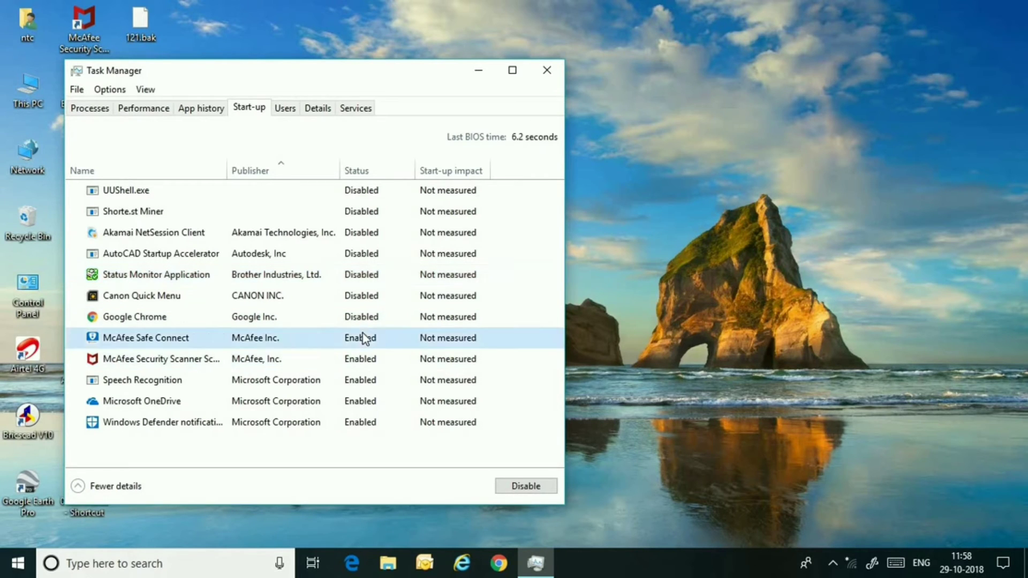
right_click(142, 379)
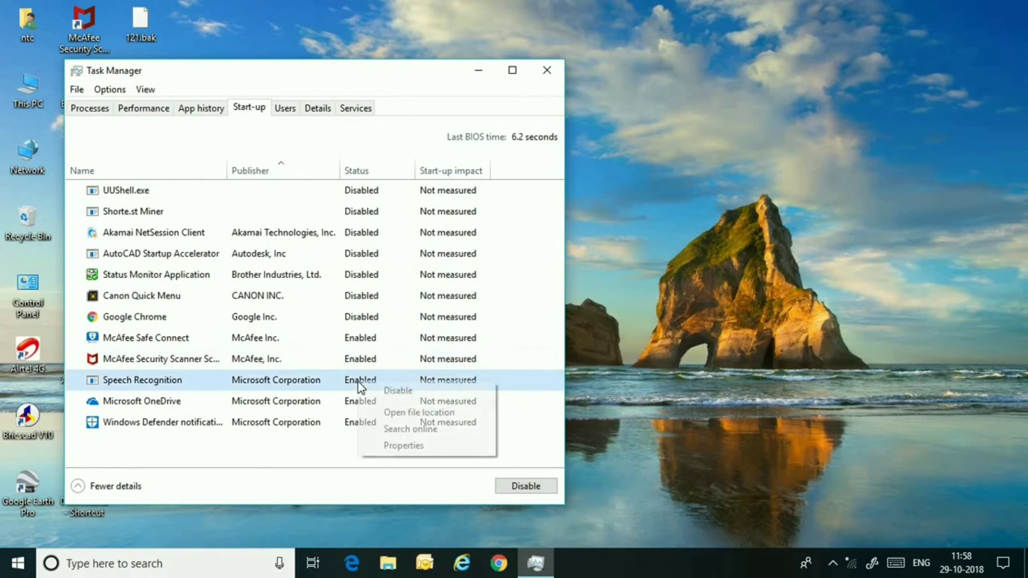
click(397, 391)
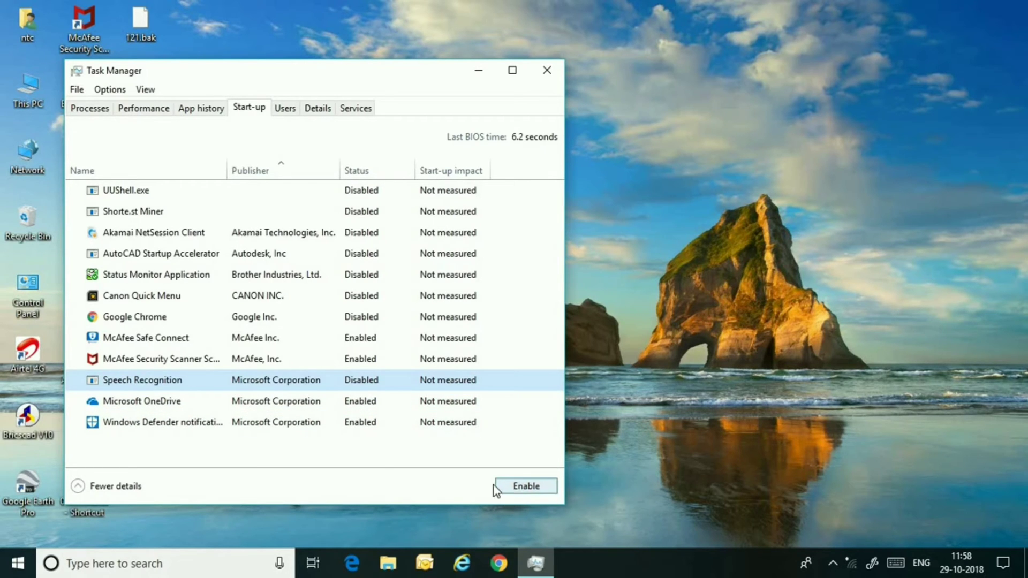
mouse_move(547, 71)
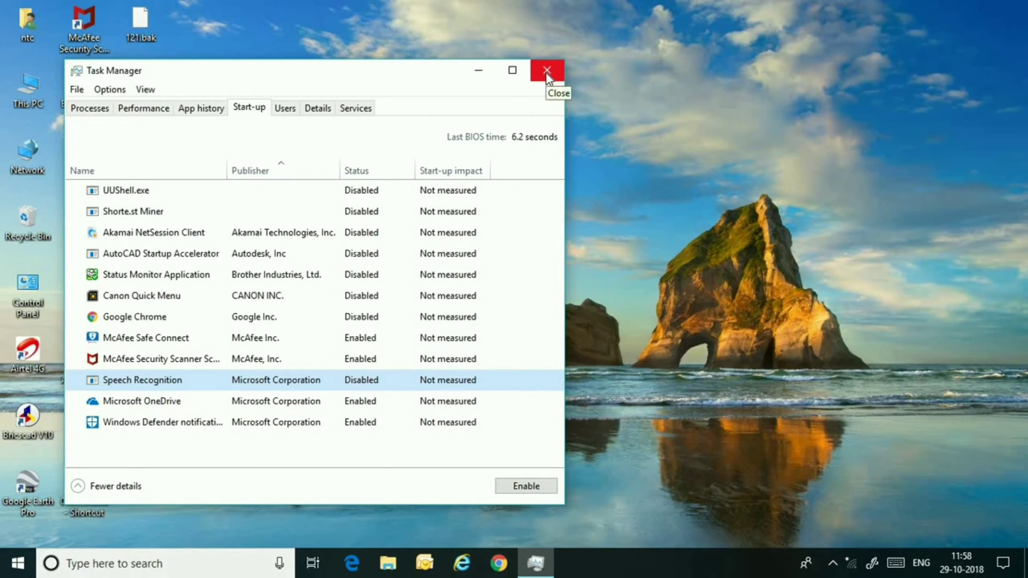
Step: Close Task Manager and run 'control' to open All Control Panel Items
click(546, 70)
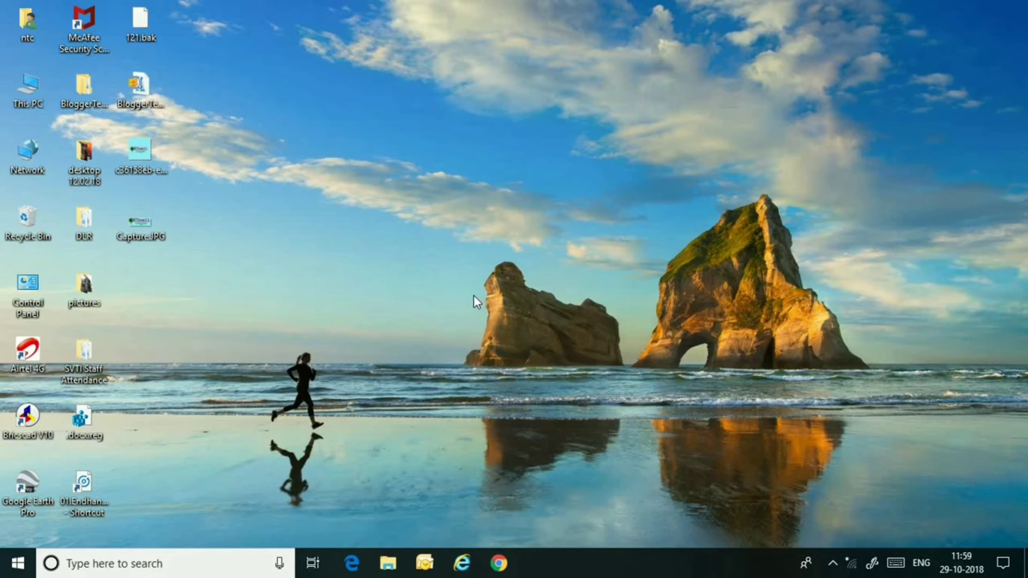
mouse_move(469, 302)
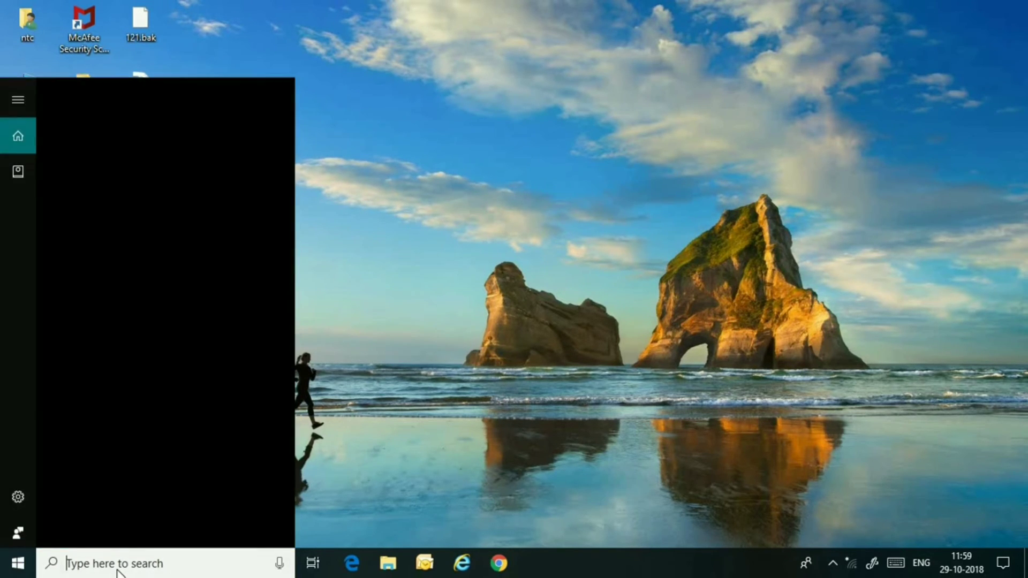
text(run)
text(co)
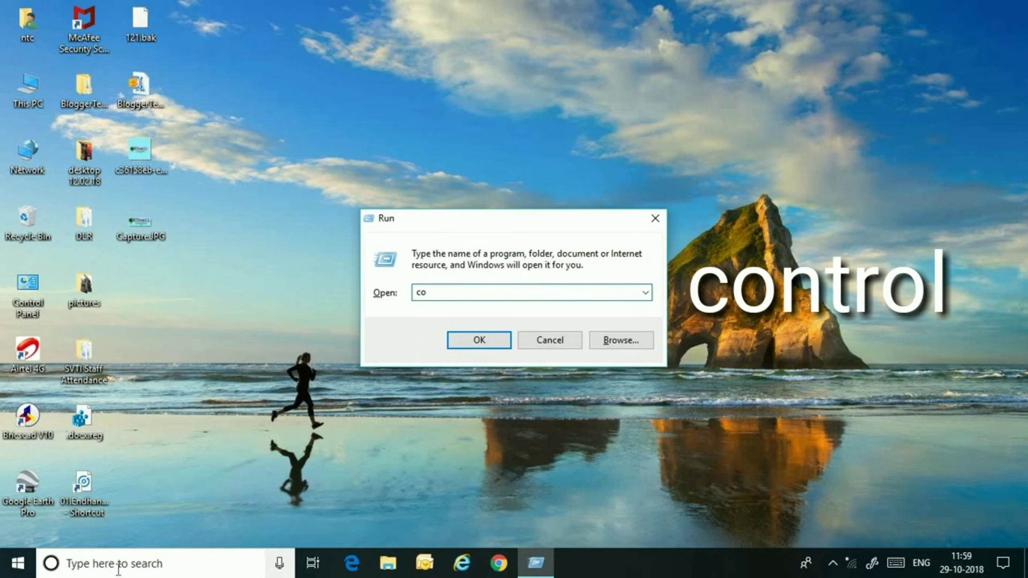
text(nt)
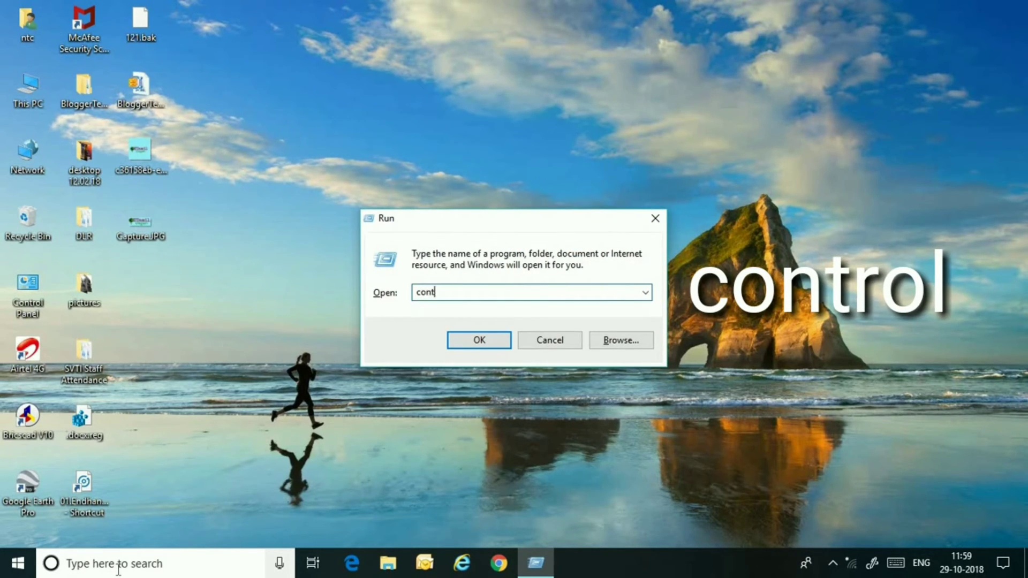
click(479, 339)
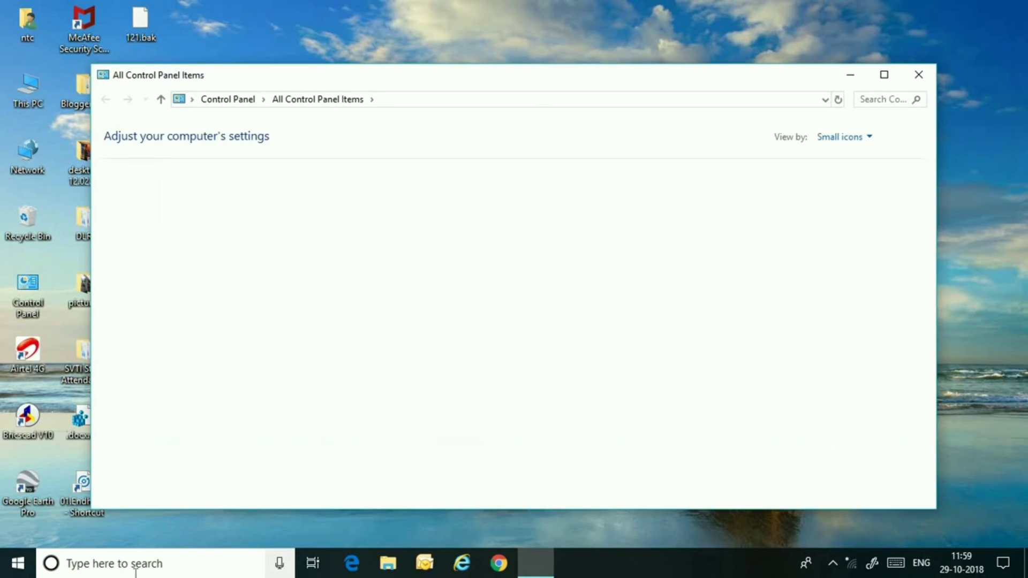
Step: Search Control Panel for 'defragme' and launch Defragment and optimise your drives
text(de)
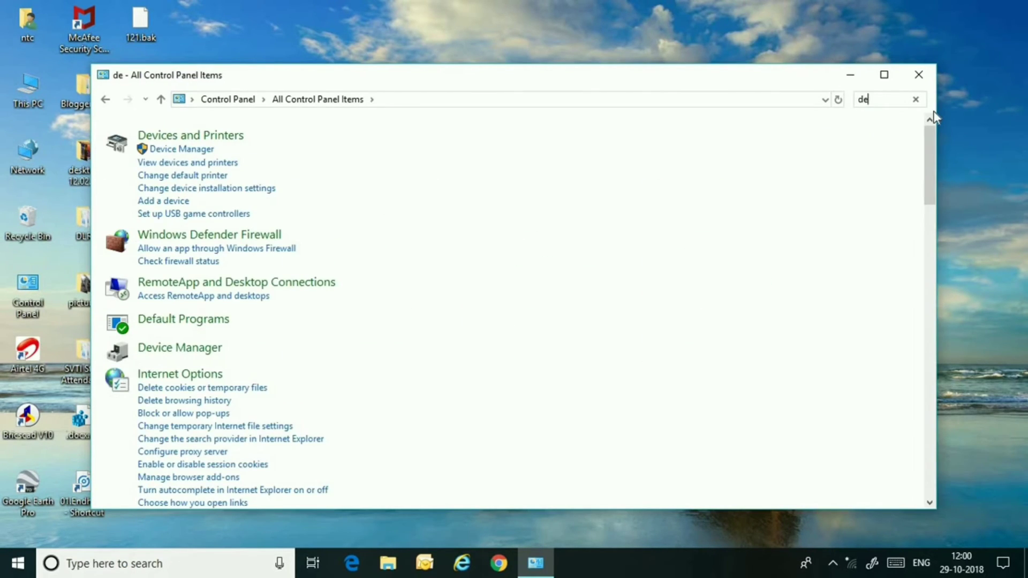
text(f)
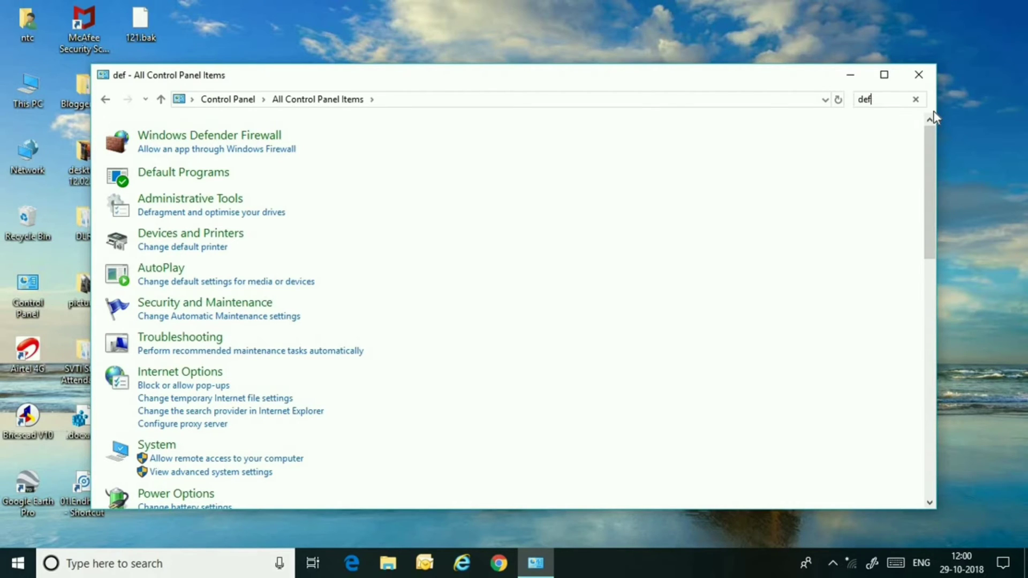
text(r)
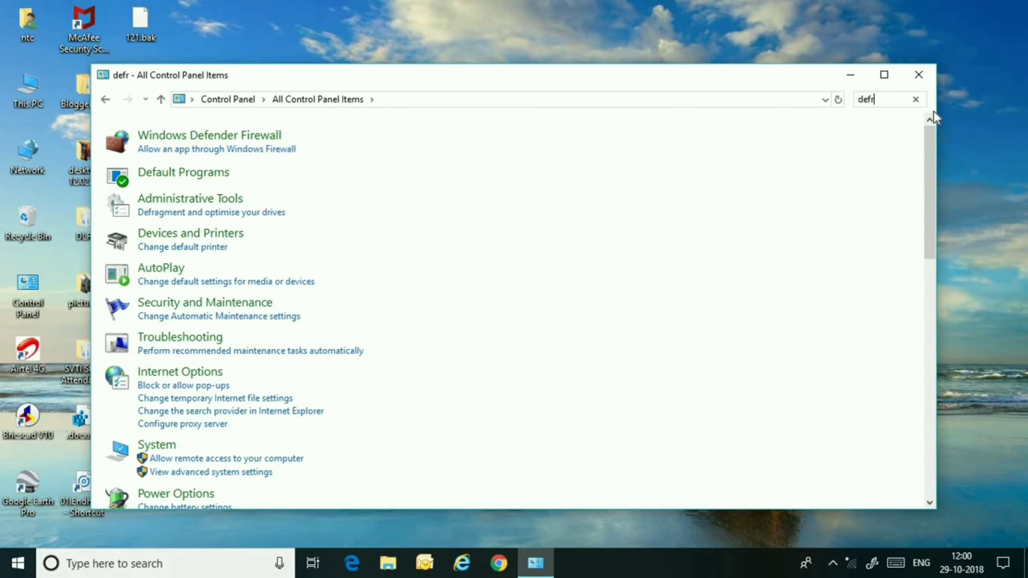
text(a)
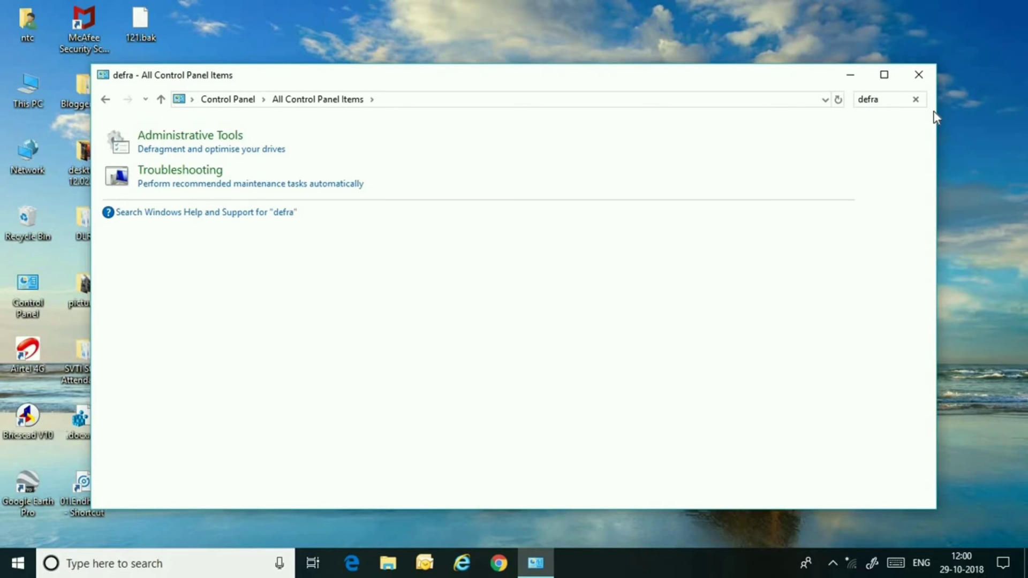
text(g)
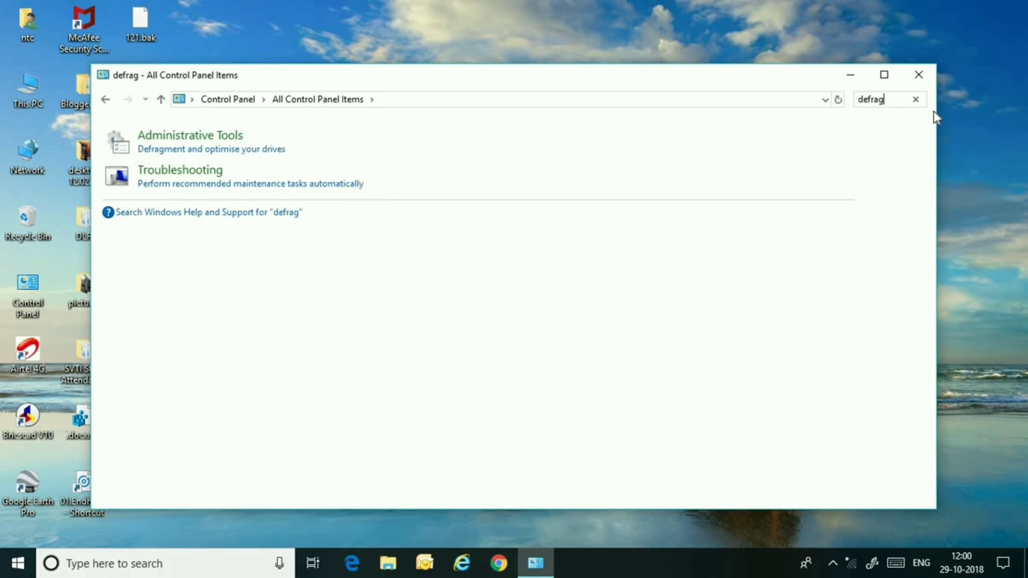
text(me)
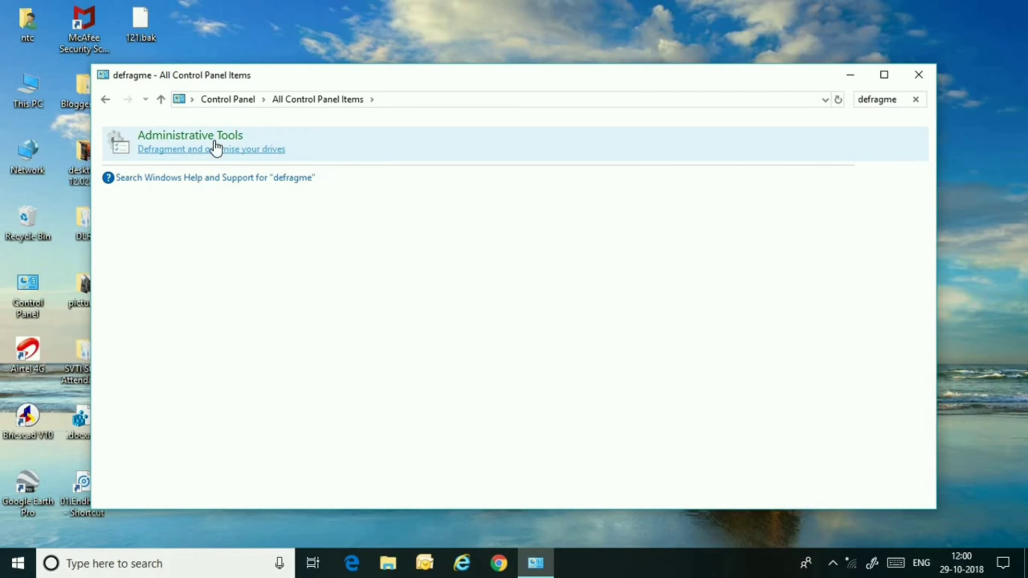
mouse_move(190, 135)
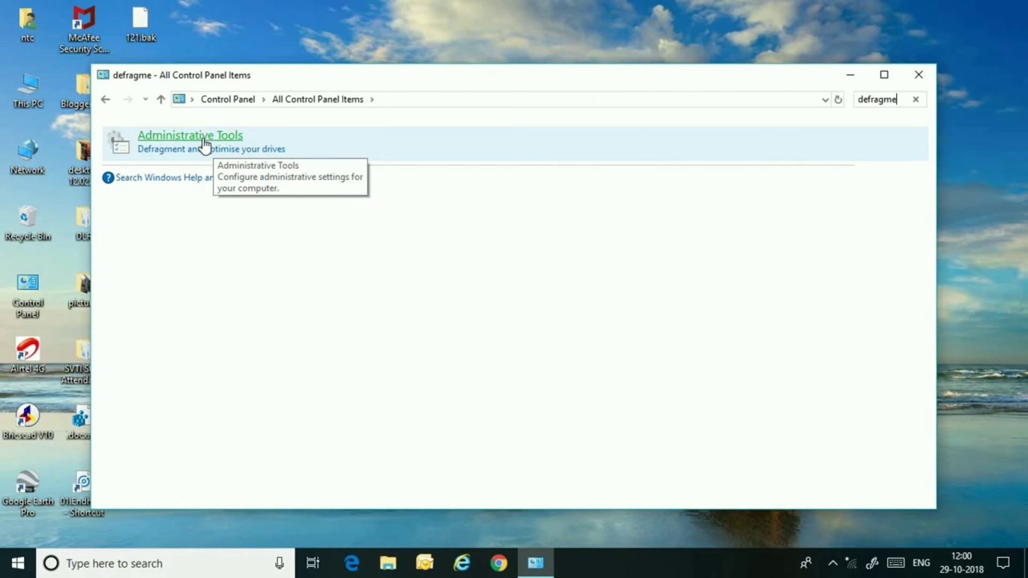
click(190, 149)
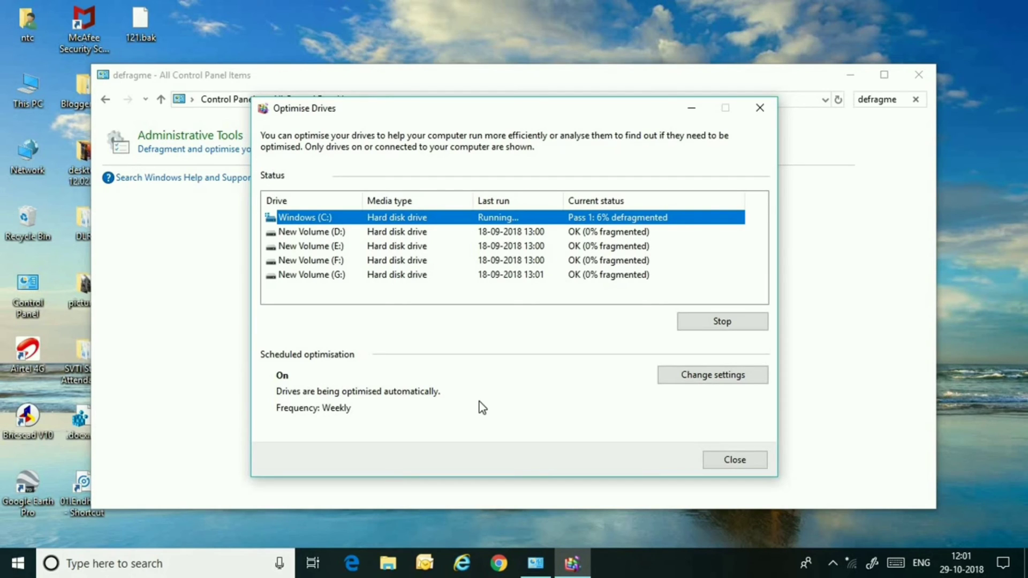
mouse_move(654, 336)
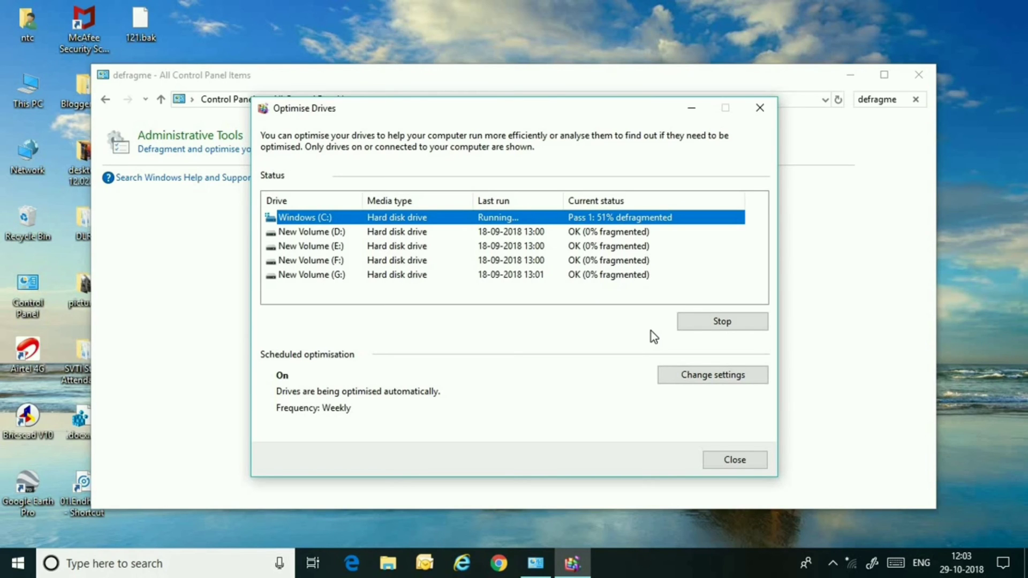
mouse_move(333, 511)
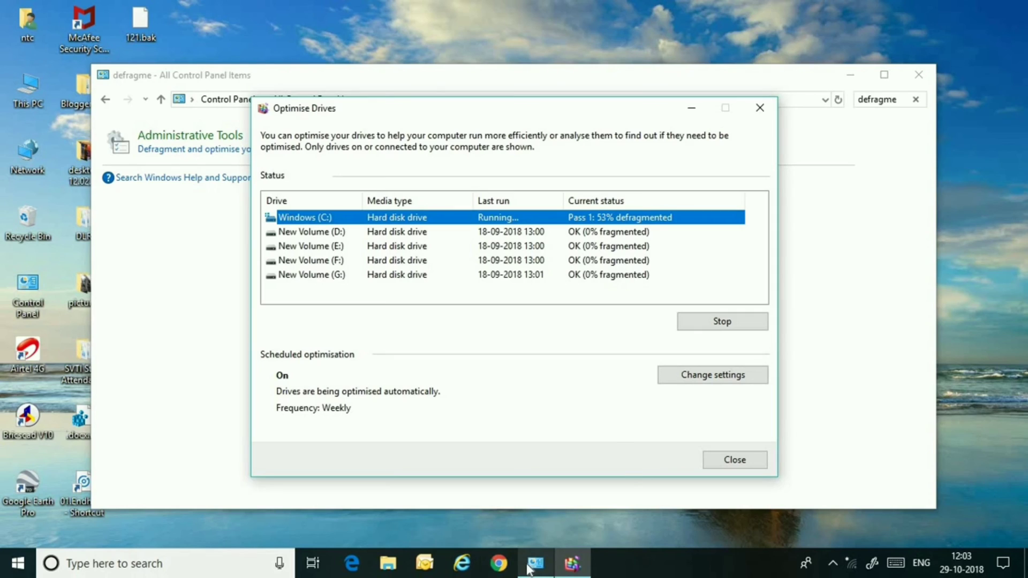
mouse_move(867, 361)
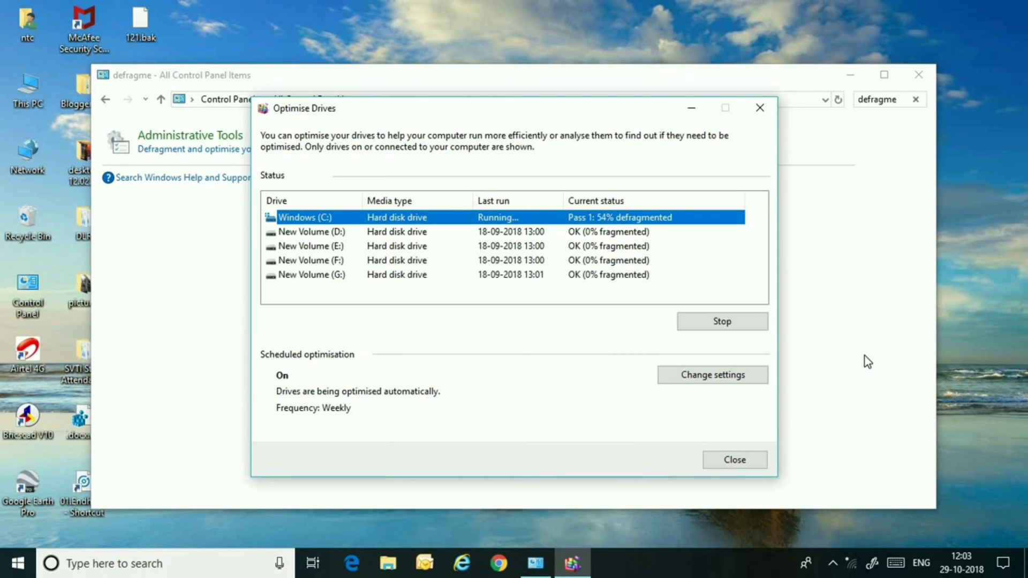
mouse_move(249, 513)
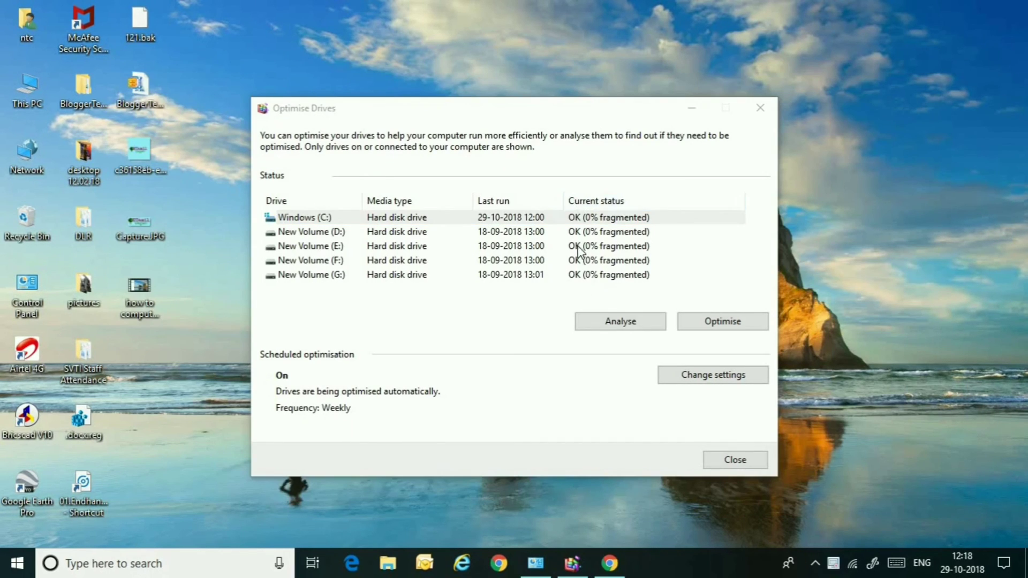
mouse_move(485, 301)
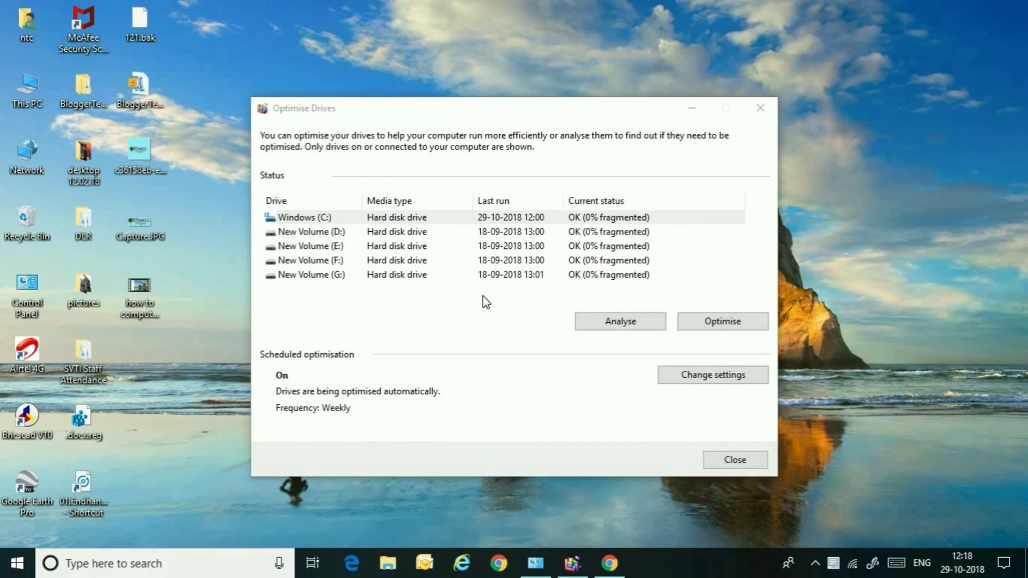
Step: Close Optimise Drives once Windows (C:) reports OK, 0% fragmented
click(734, 459)
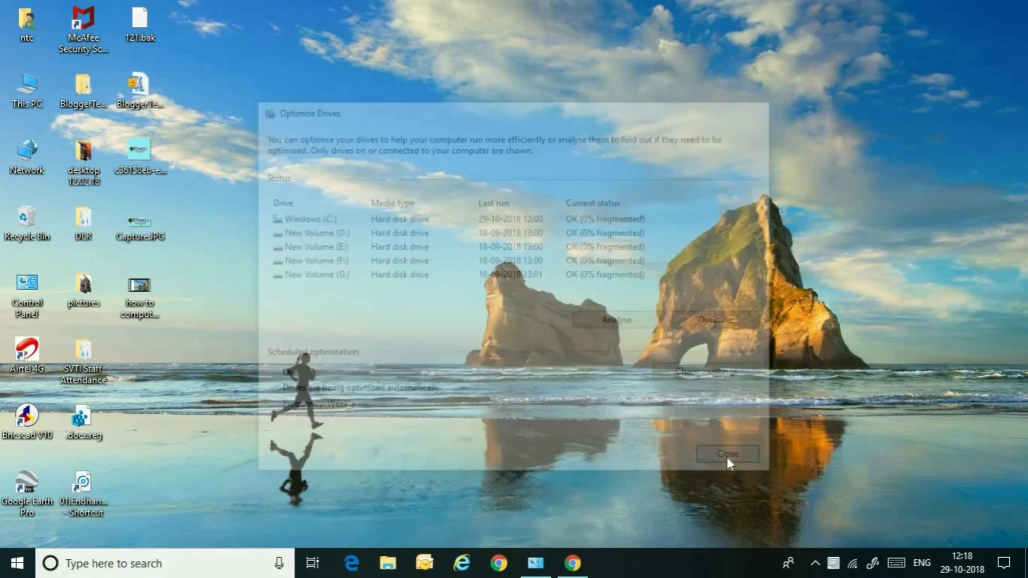